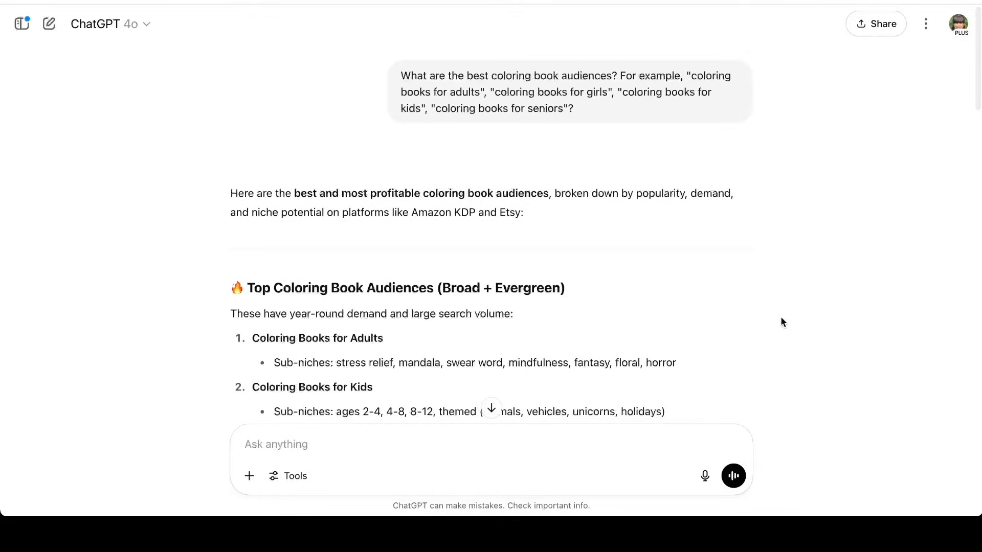
Step: Sort the Titans Pro keyword suggestions by opportunity score and view the 4th of July coloring book results
scroll("down", 3)
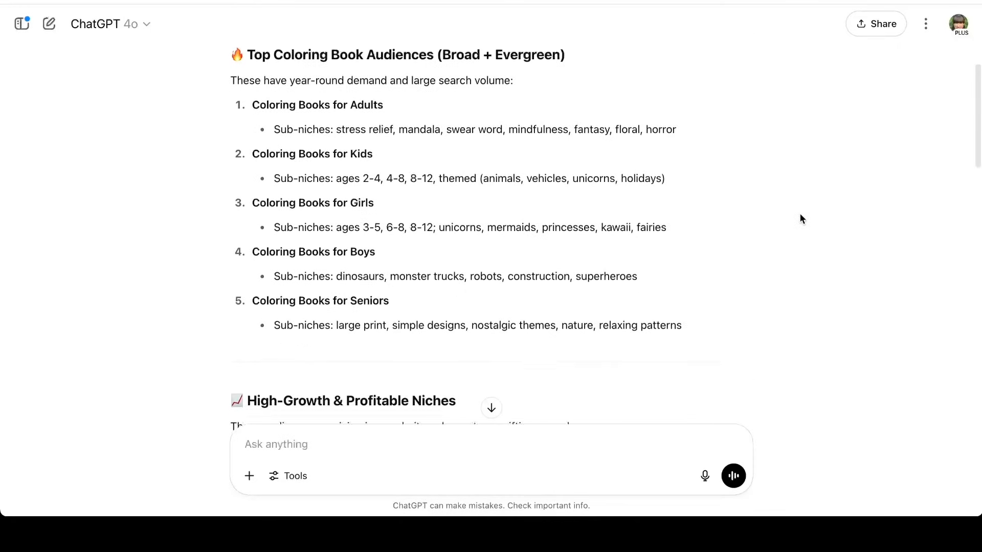
scroll("down", 3)
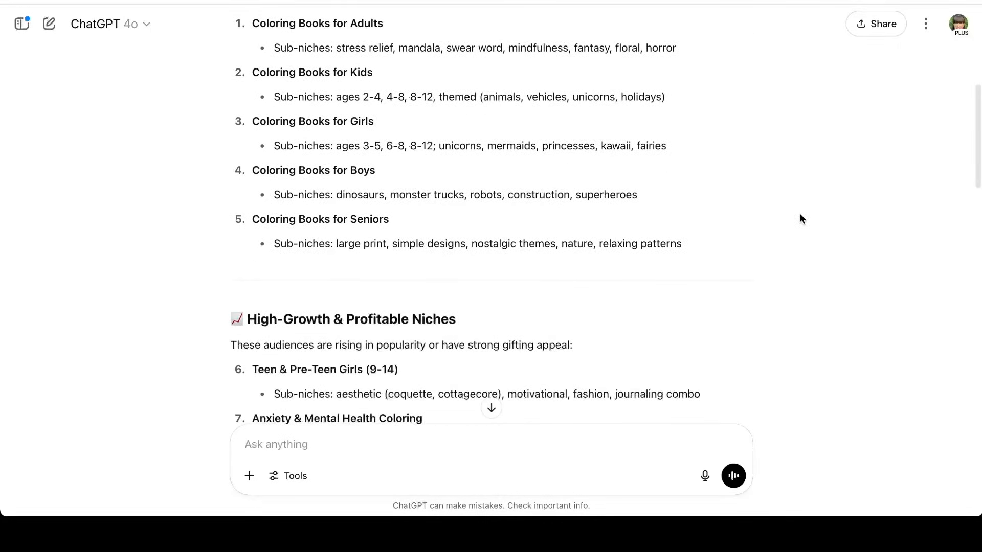
scroll("down", 3)
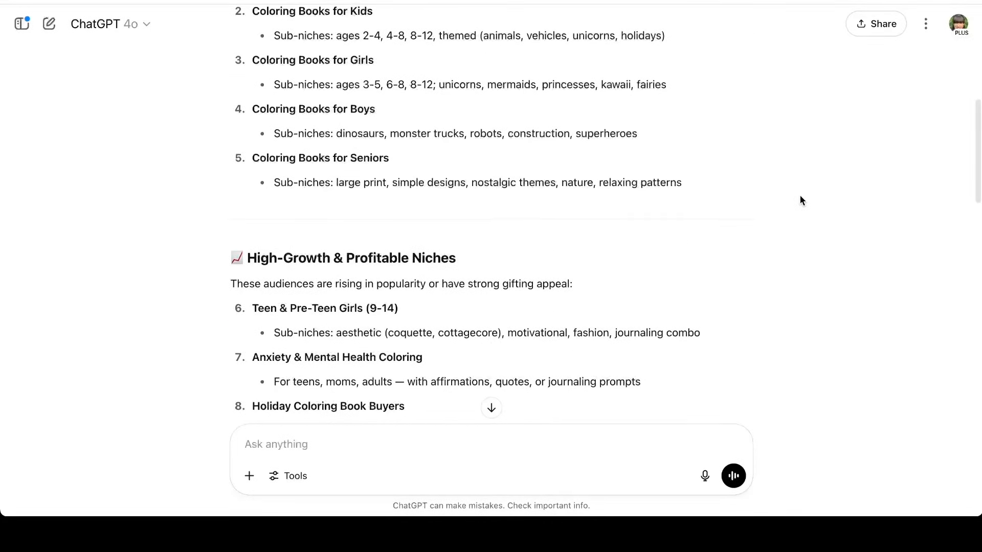
scroll("down", 3)
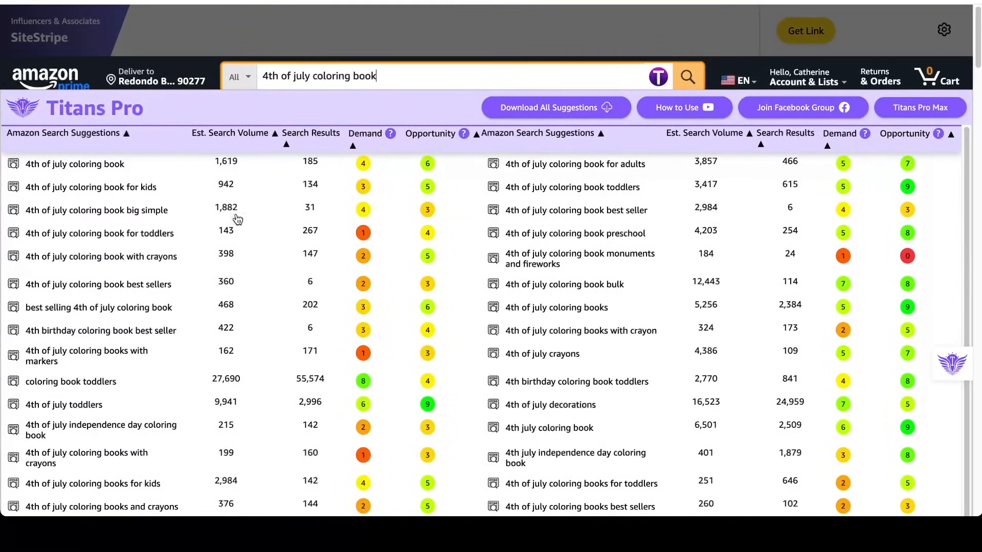
mouse_move(312, 345)
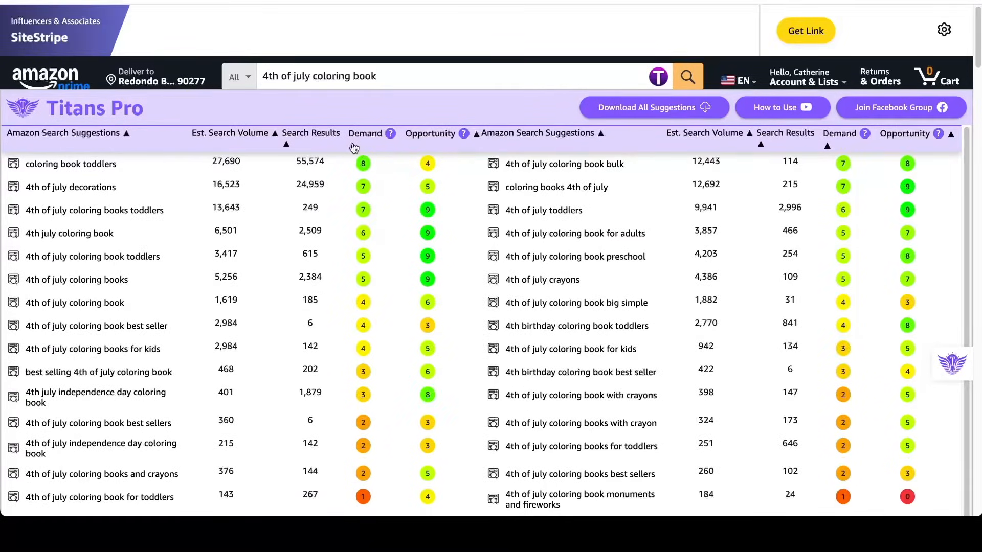
left_click(364, 133)
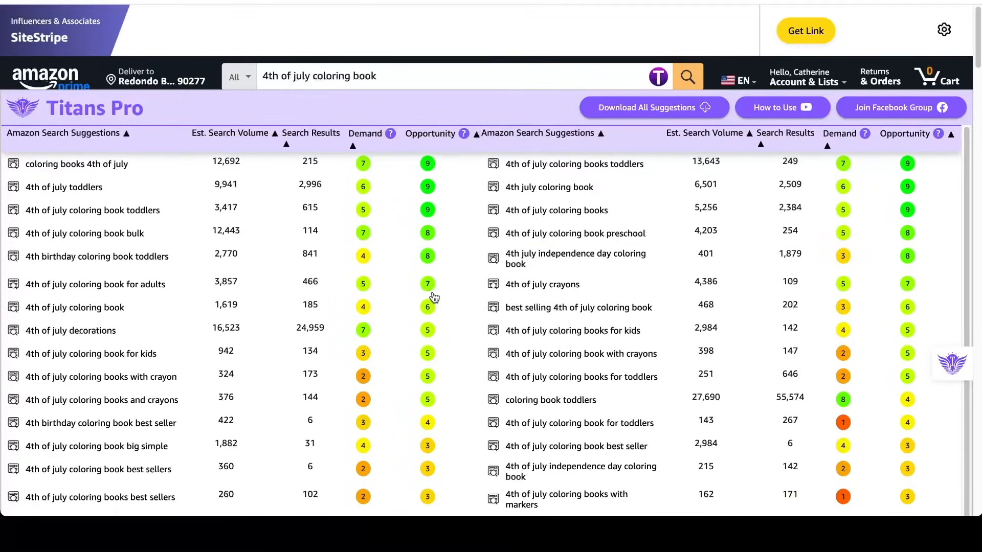
mouse_move(368, 161)
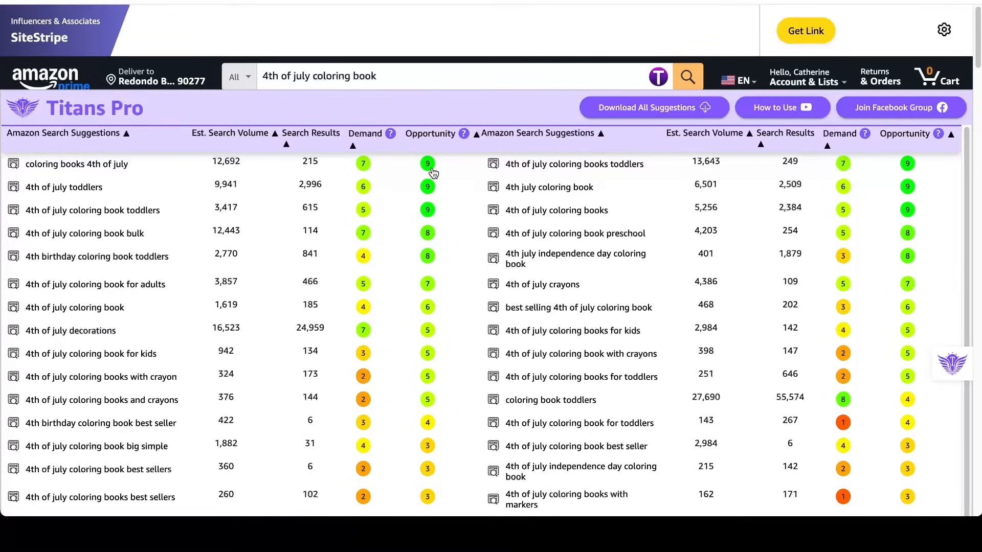
mouse_move(332, 234)
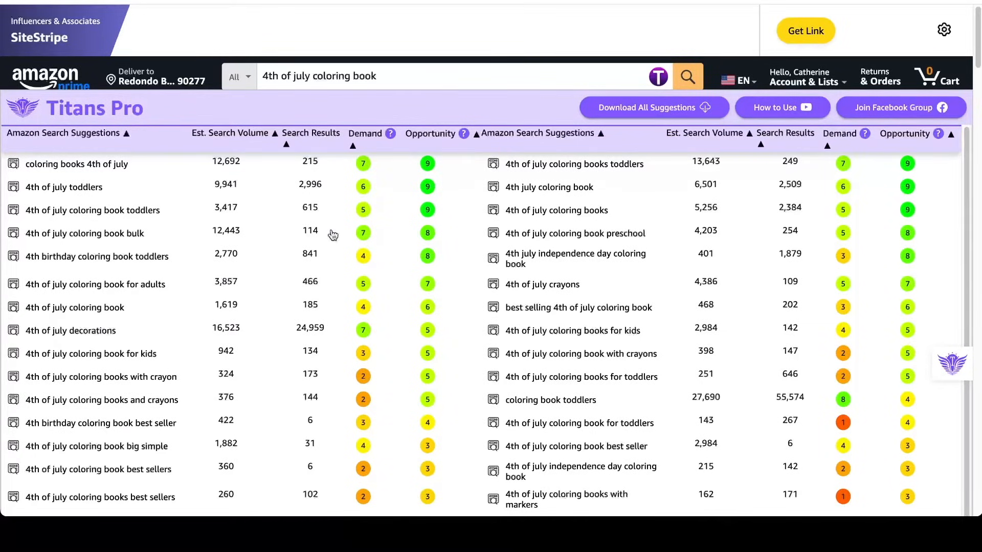
mouse_move(104, 170)
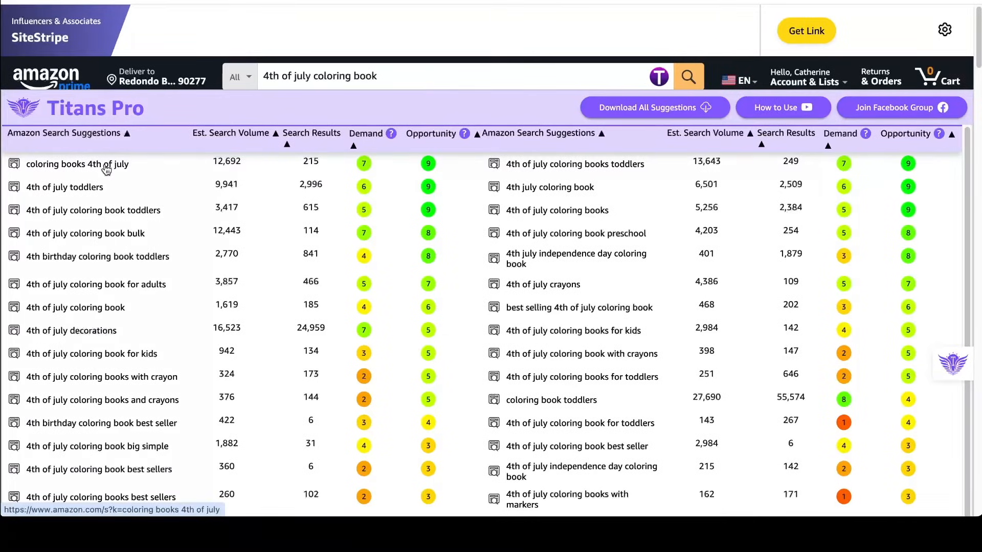
mouse_move(216, 173)
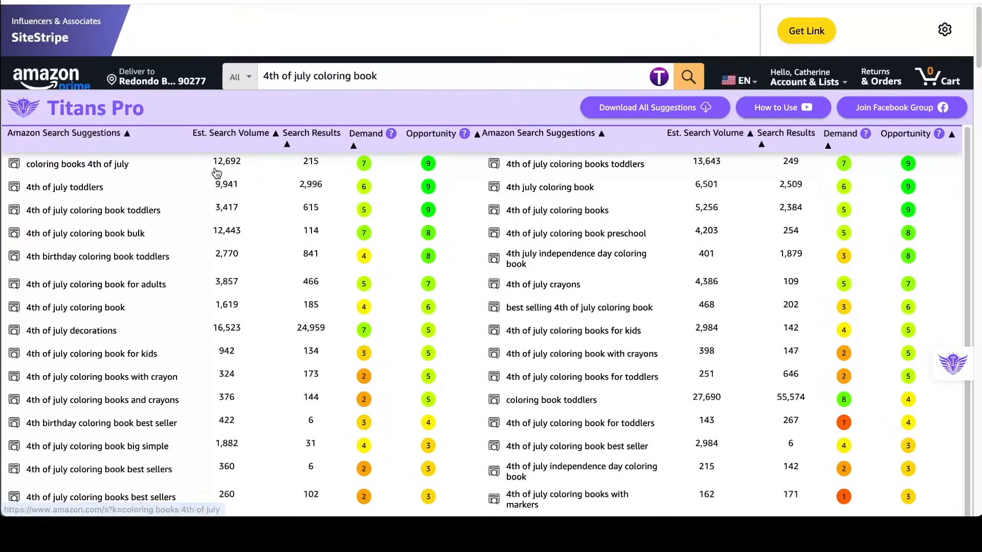
left_click(77, 163)
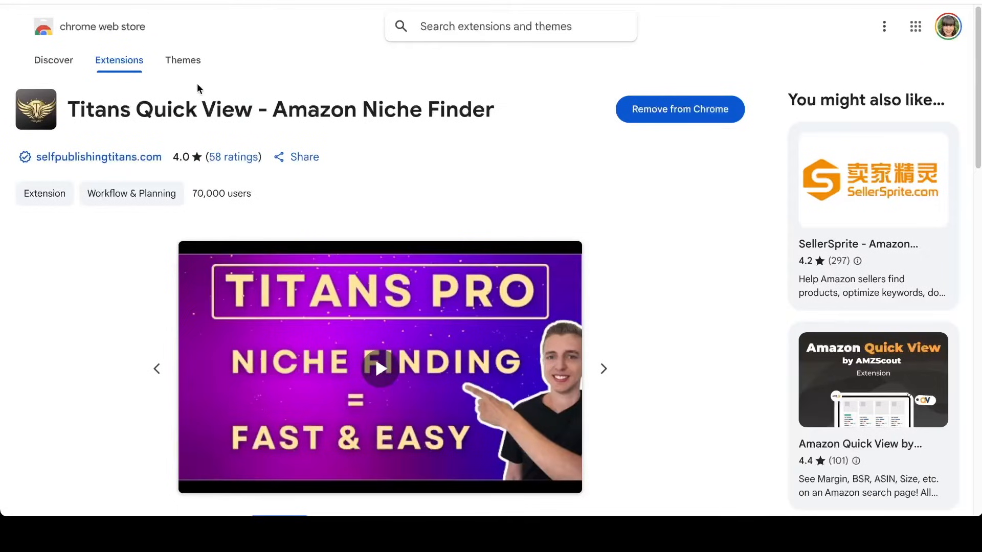
mouse_move(305, 387)
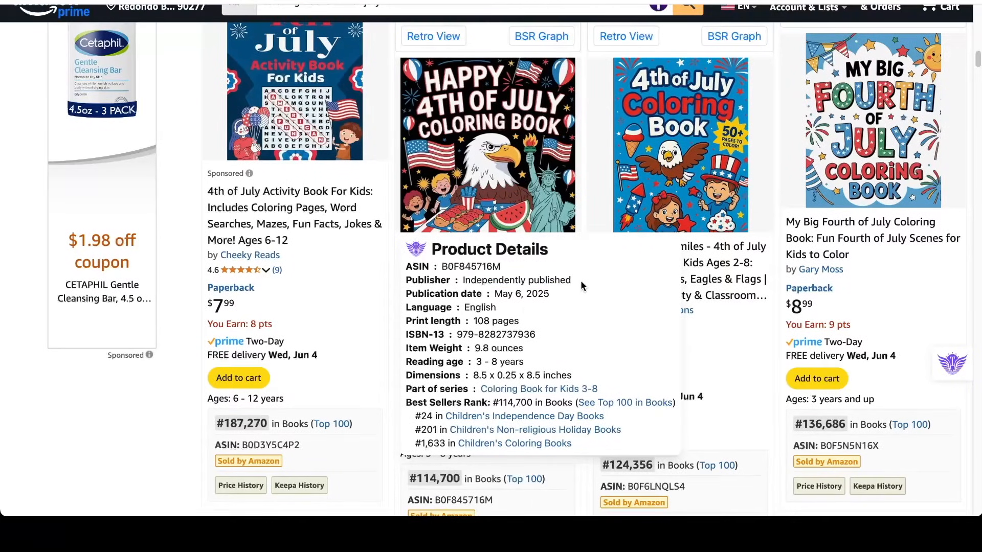
mouse_move(517, 315)
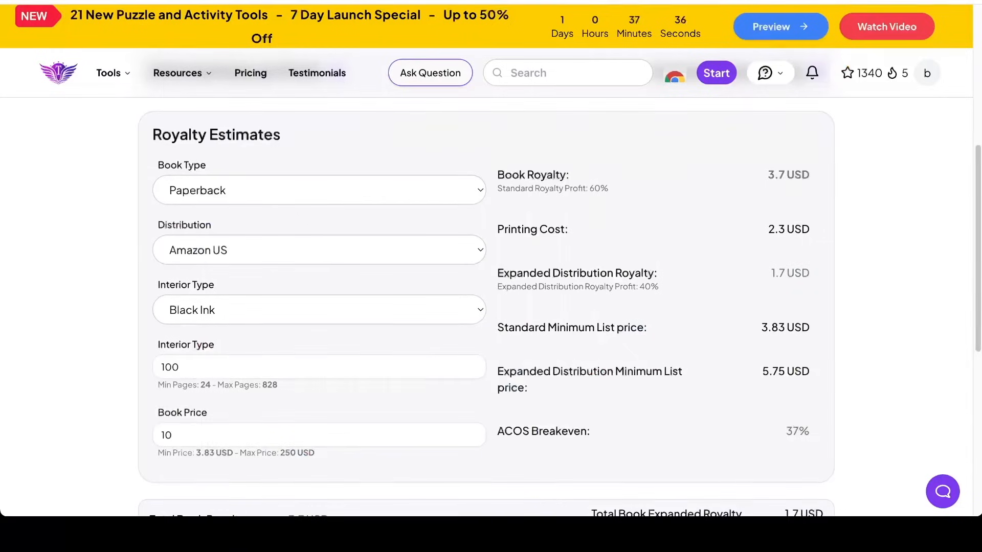
mouse_move(329, 141)
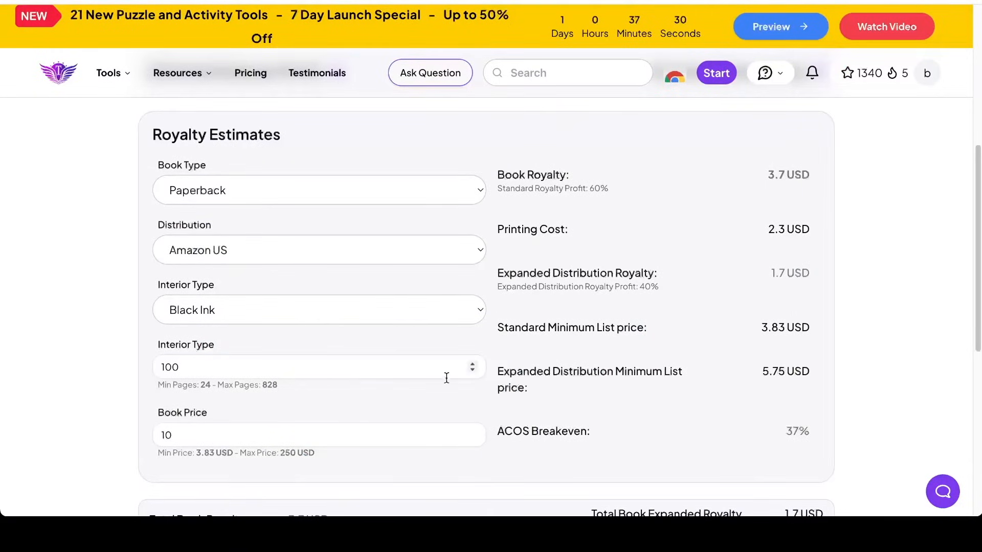
Step: Calculate estimated sales for BSR 114700 with 107 pages at 7.00 USD, giving 90 sales and 1.9 USD royalty
left_click(108, 73)
type("114700")
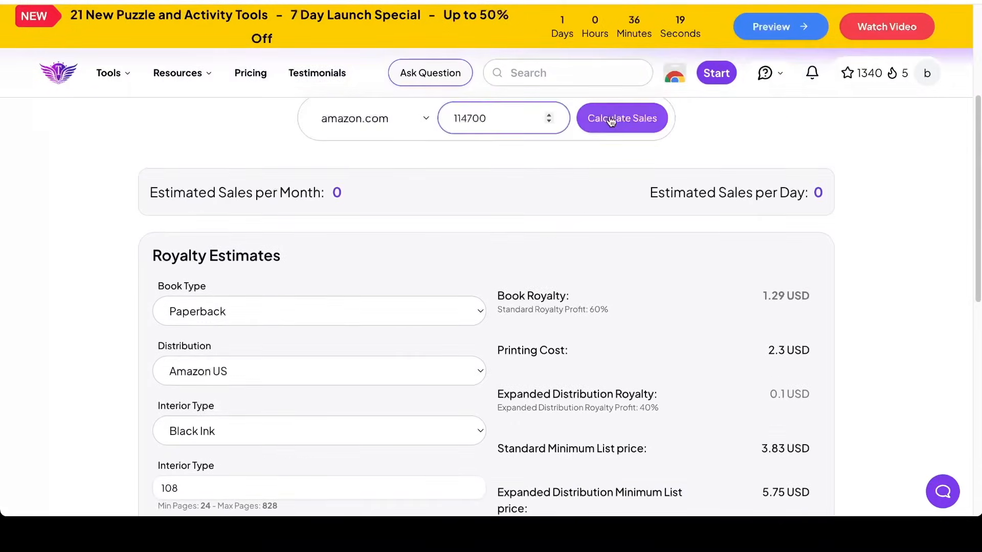
left_click(621, 118)
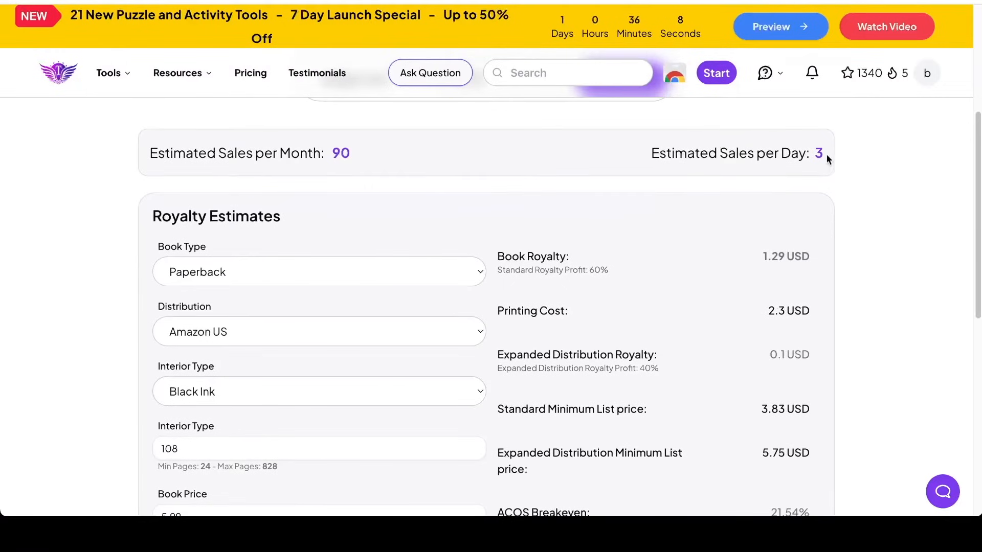
scroll("down", 3)
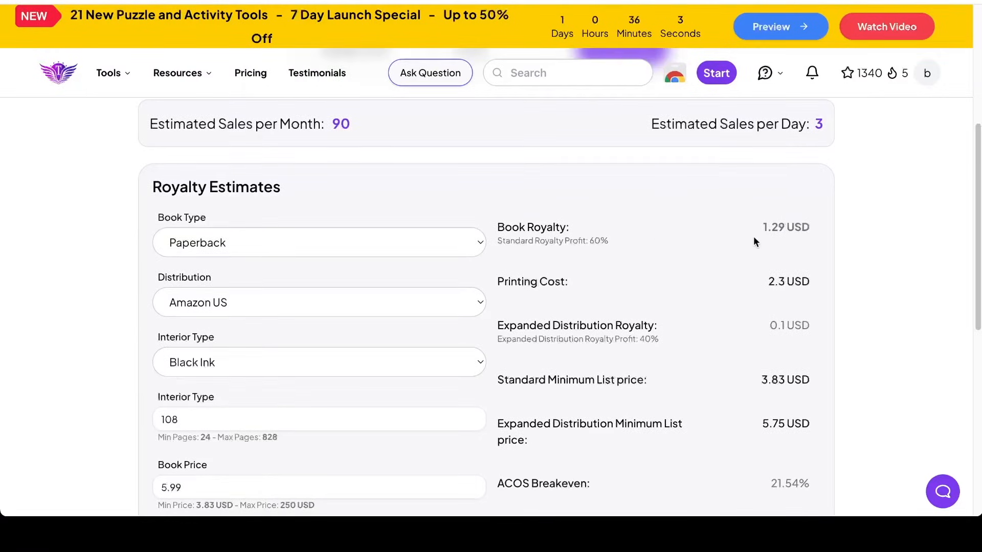
mouse_move(769, 233)
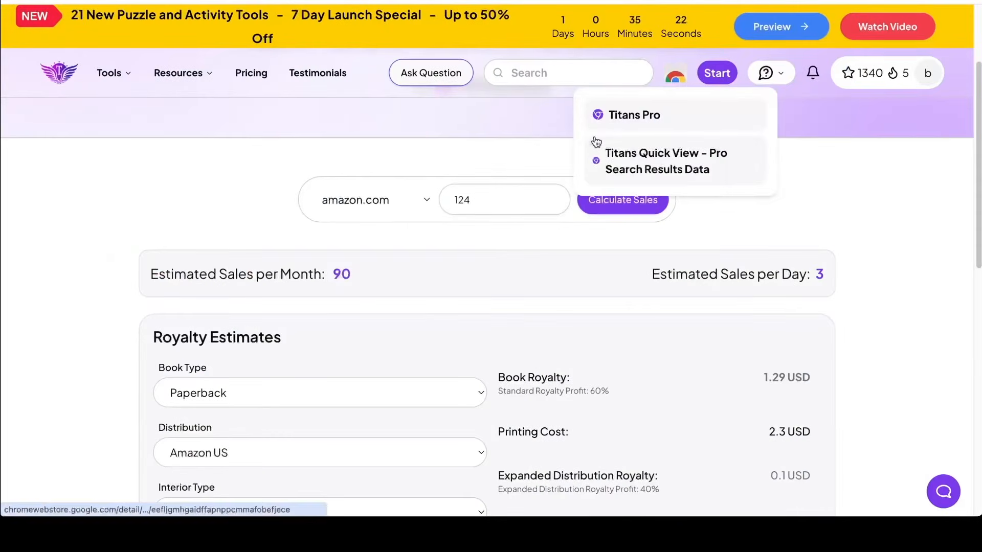
scroll("down", 3)
type("356")
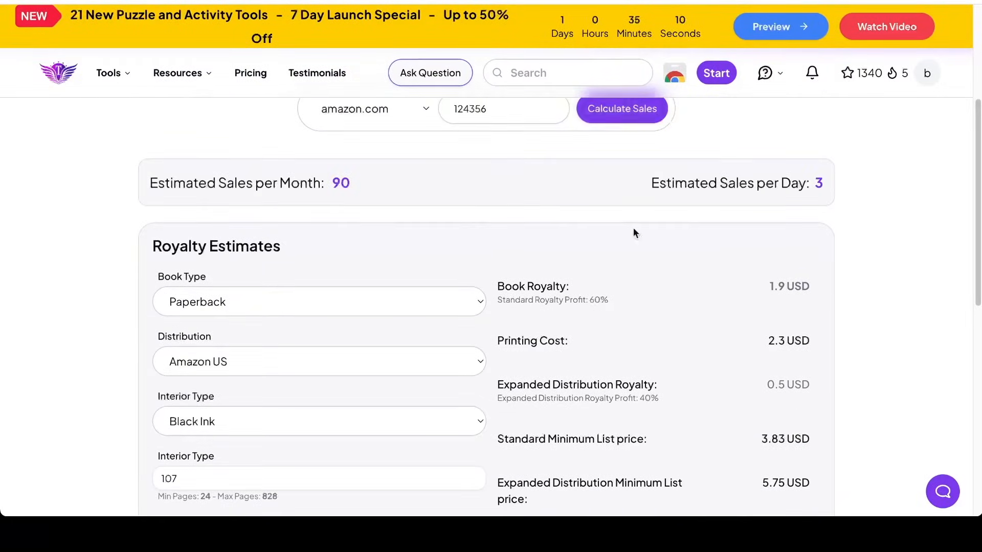
scroll("down", 3)
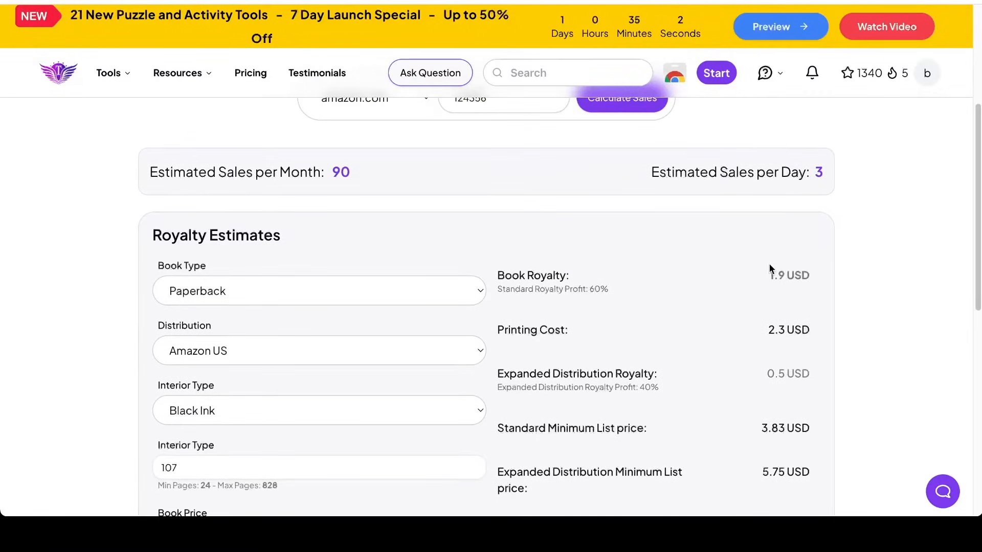
scroll("down", 3)
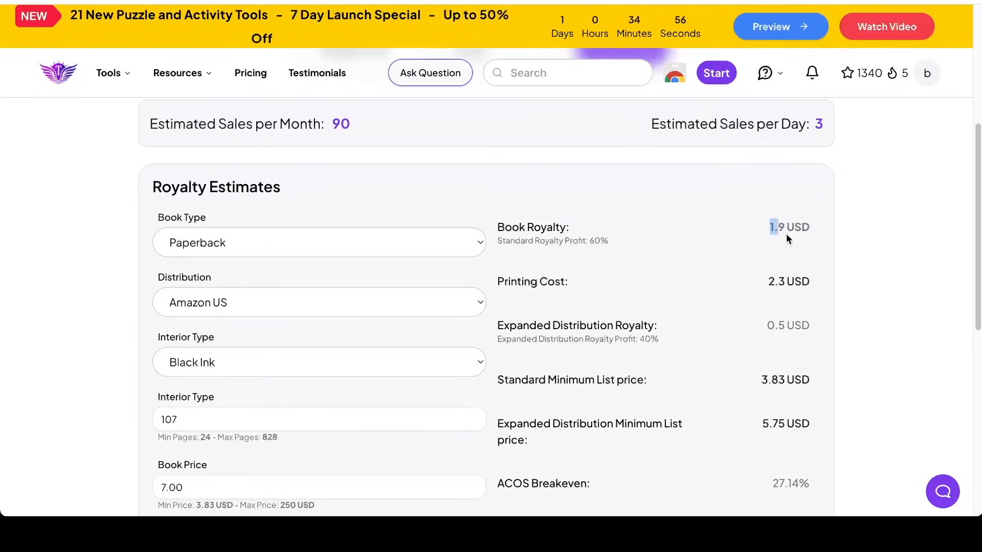
mouse_move(831, 132)
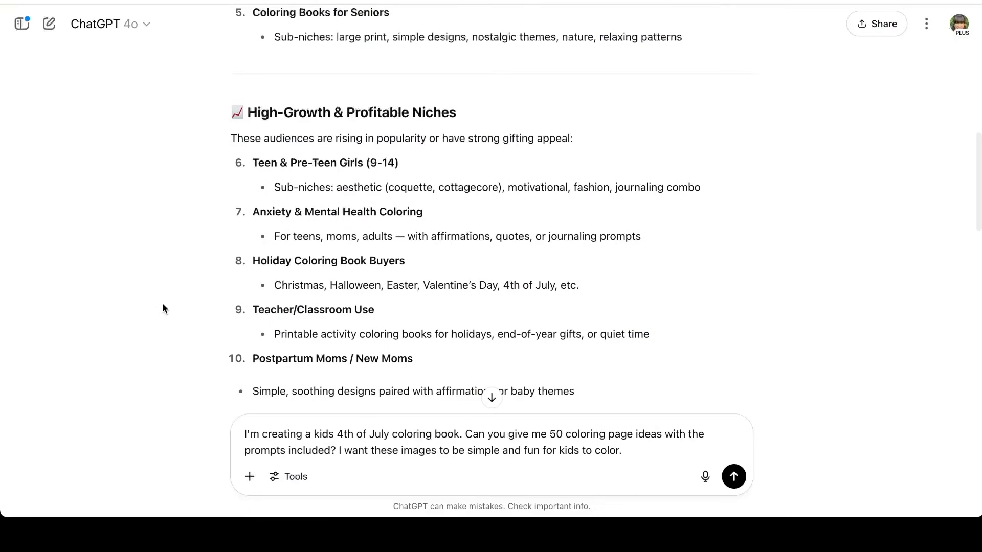
Step: Send a request for 50 simple, fun 4th of July kids coloring page ideas with prompts
left_click(338, 434)
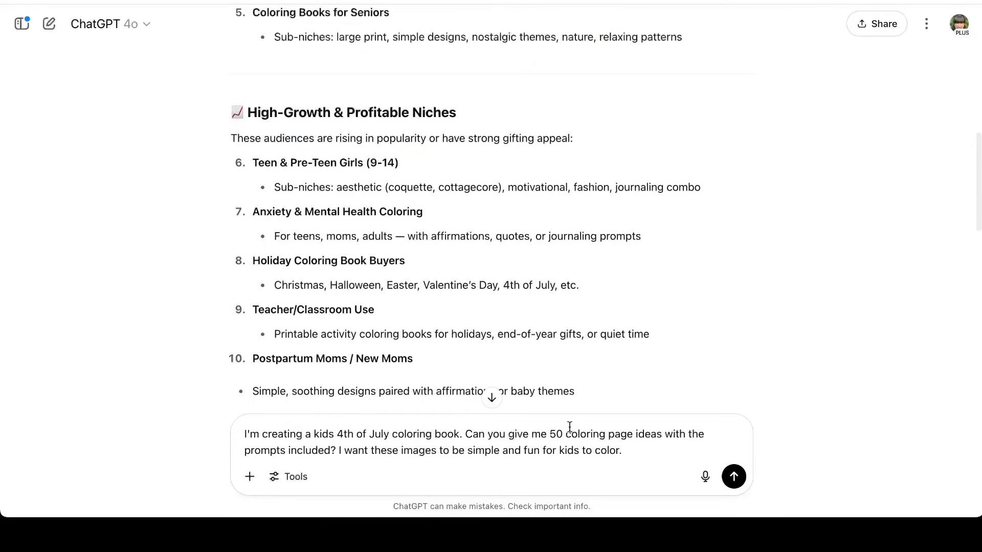
mouse_move(695, 437)
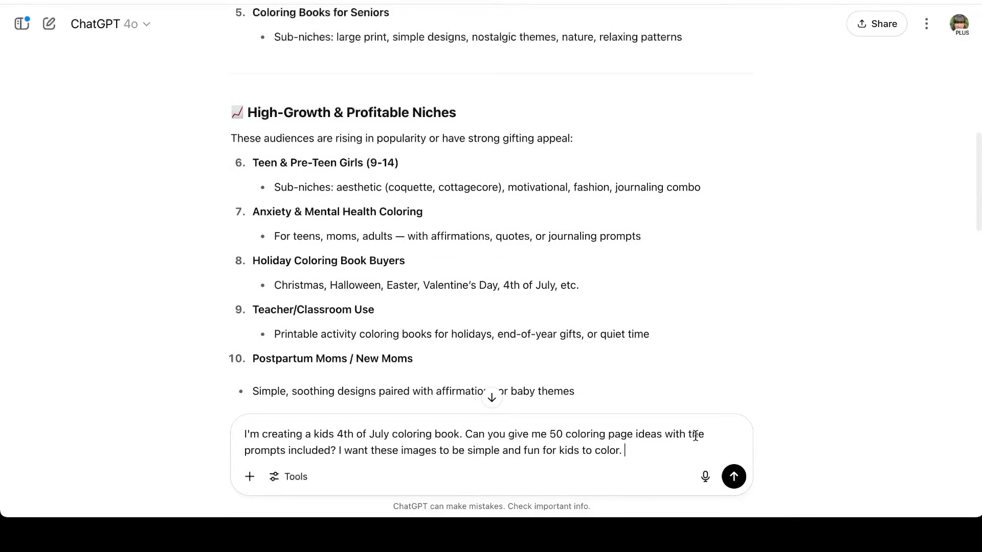
left_click(734, 477)
type("Generate an image of Smiling American Flag waving in the breeze. Simple illustration outlines for a kids coloring book.")
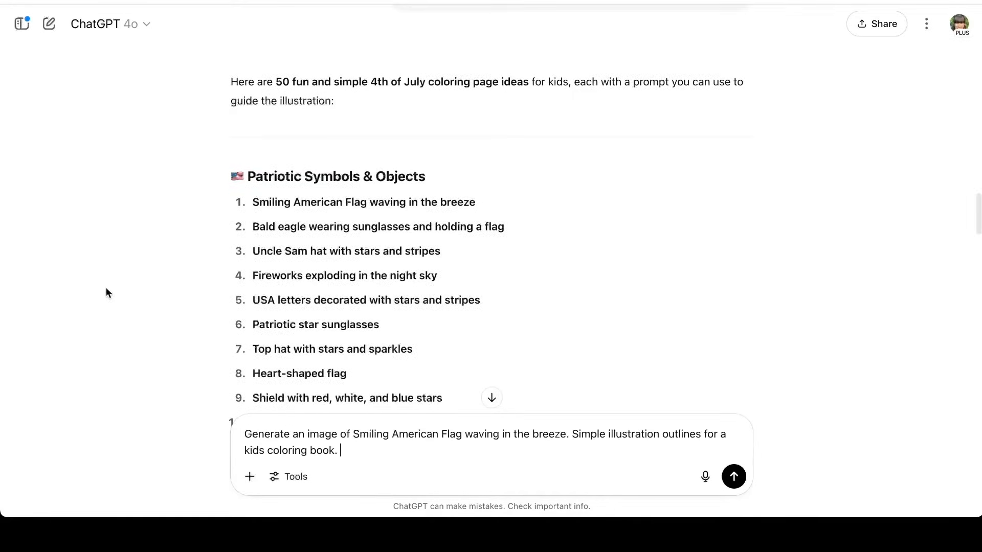
Step: Generate the smiling American flag waving in the breeze as a simple outline coloring image
scroll("down", 3)
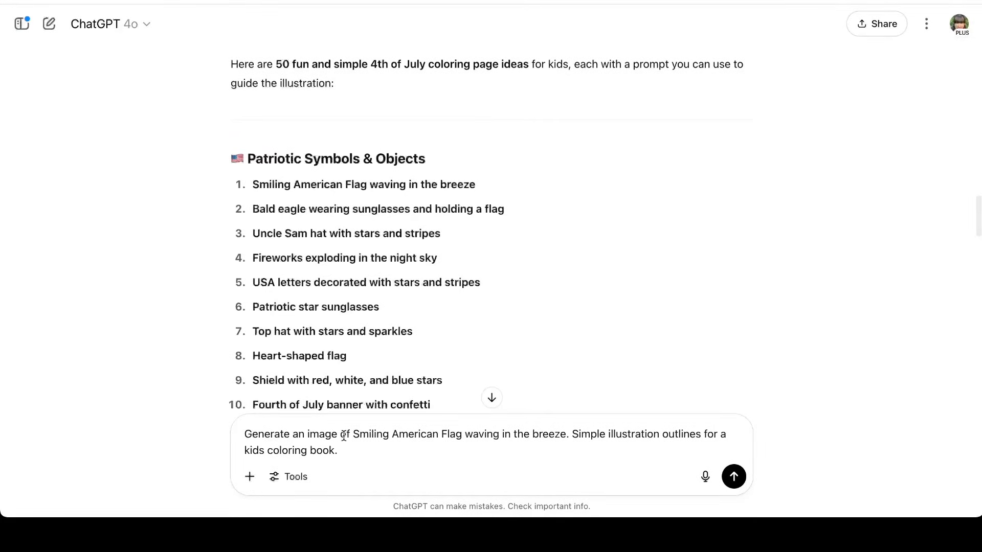
left_click_drag(353, 433, 565, 433)
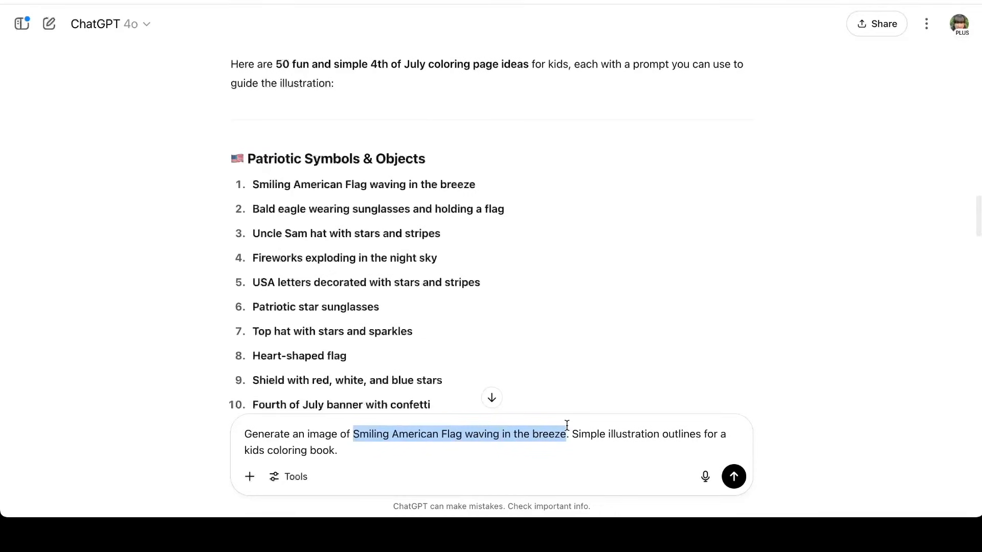
left_click(579, 445)
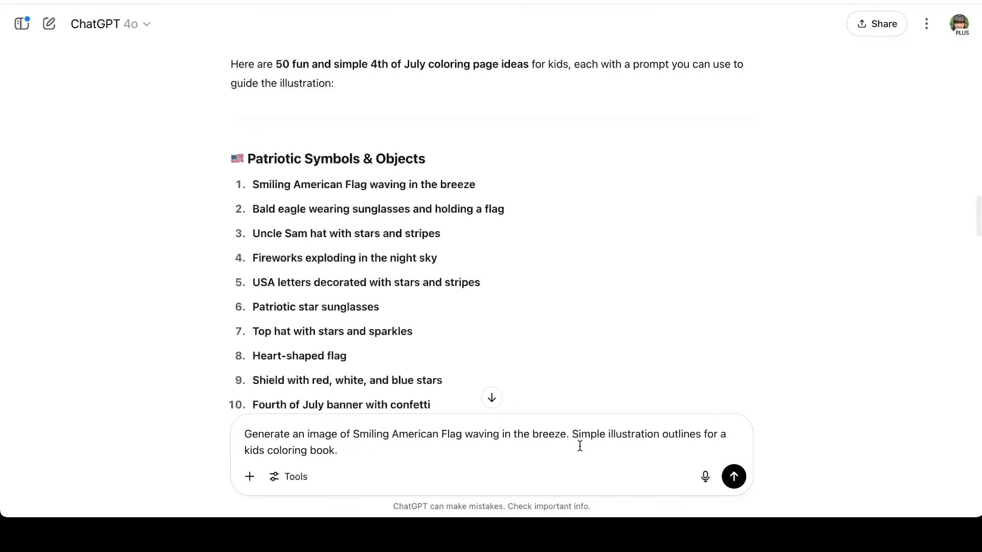
left_click(734, 476)
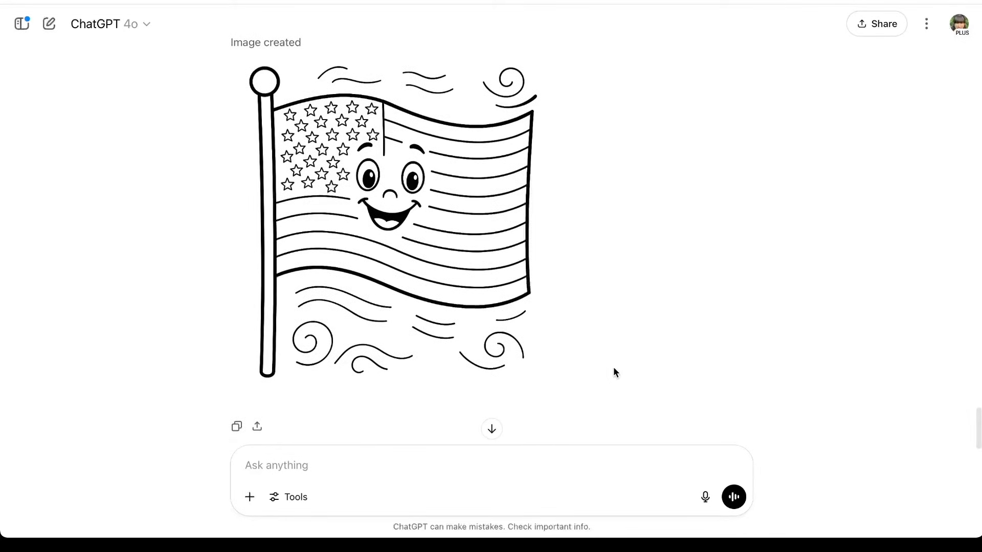
mouse_move(444, 222)
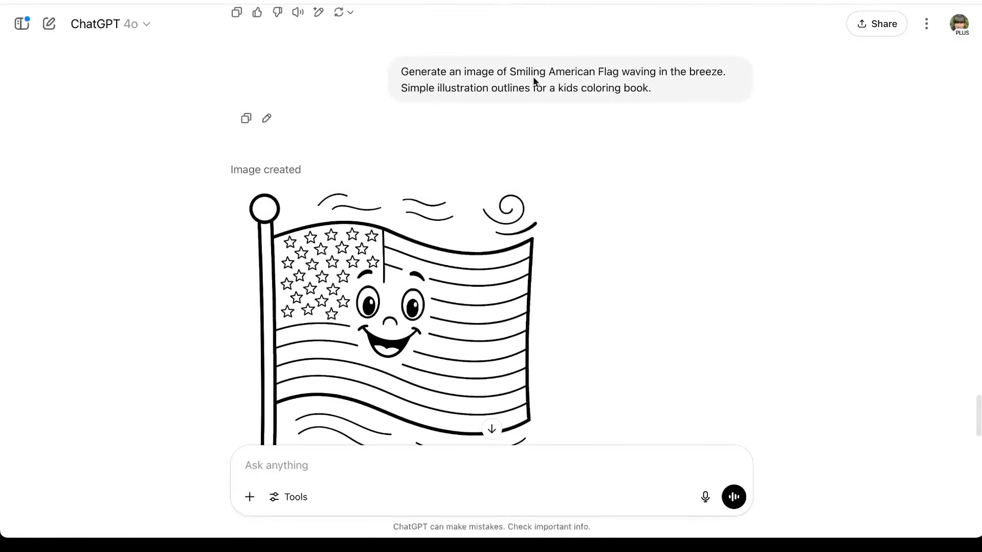
scroll("down", 3)
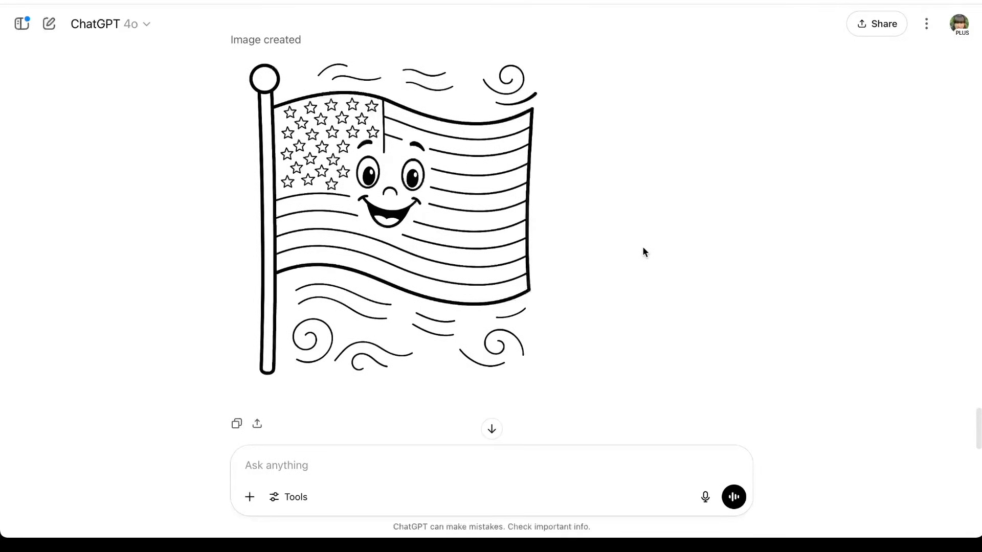
scroll("up", 3)
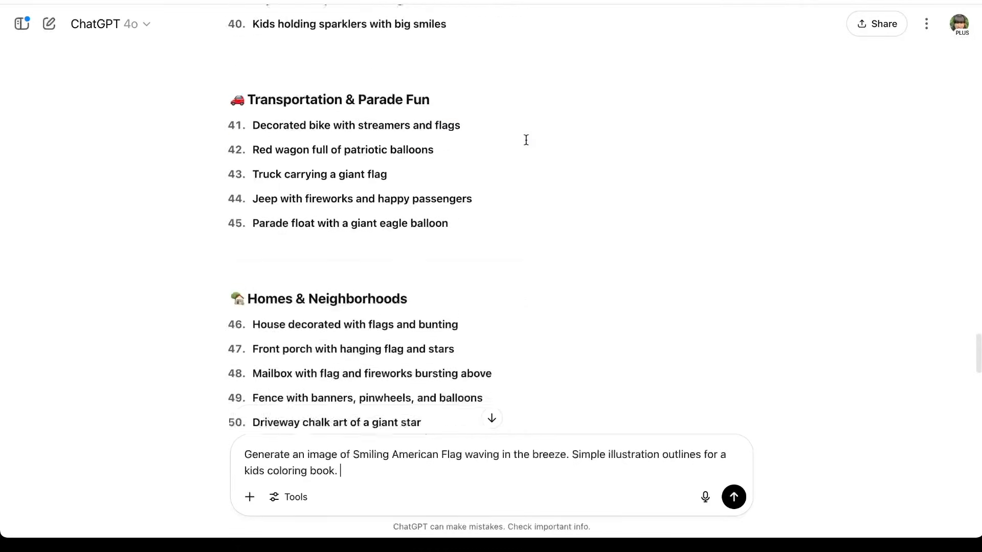
Step: Replace the flag idea with 'Bald eagle wearing sunglasses and holding a flag' and generate it
scroll("up", 3)
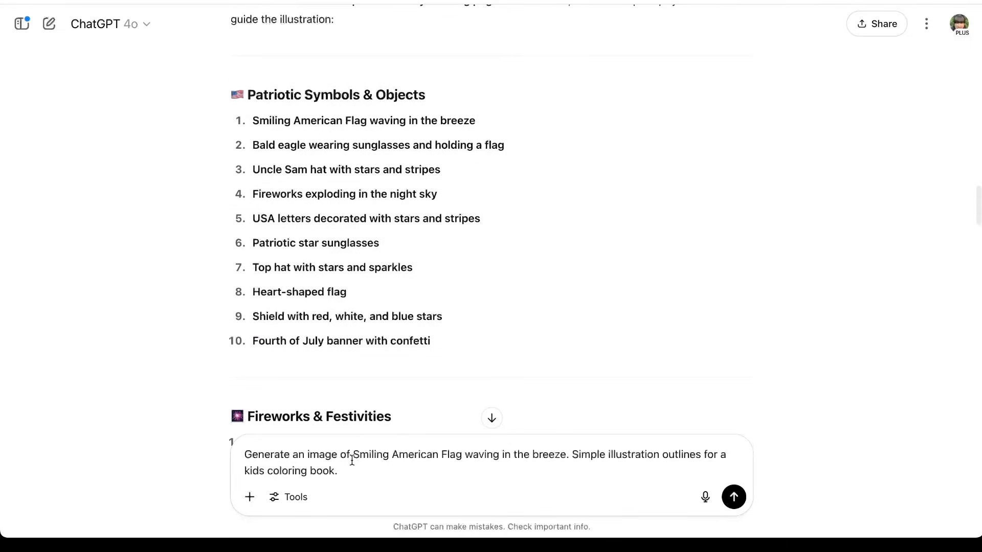
left_click_drag(355, 454, 565, 454)
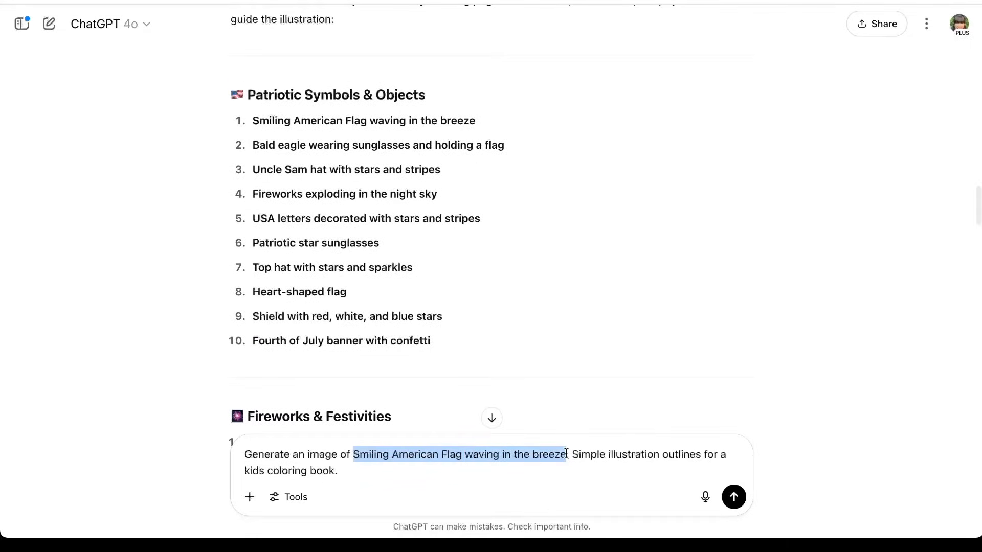
type("Bald eagle wearing sunglasses and holding a flag")
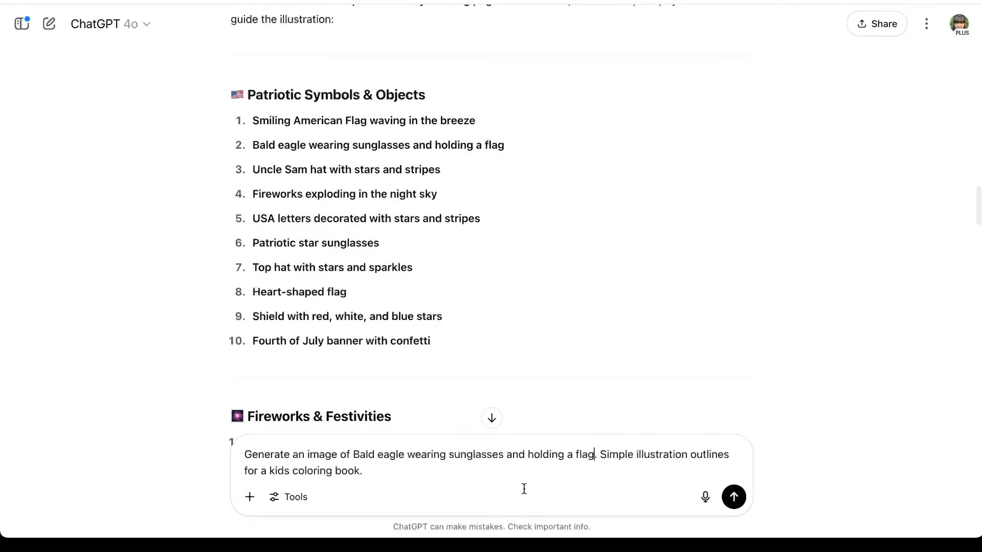
left_click(733, 497)
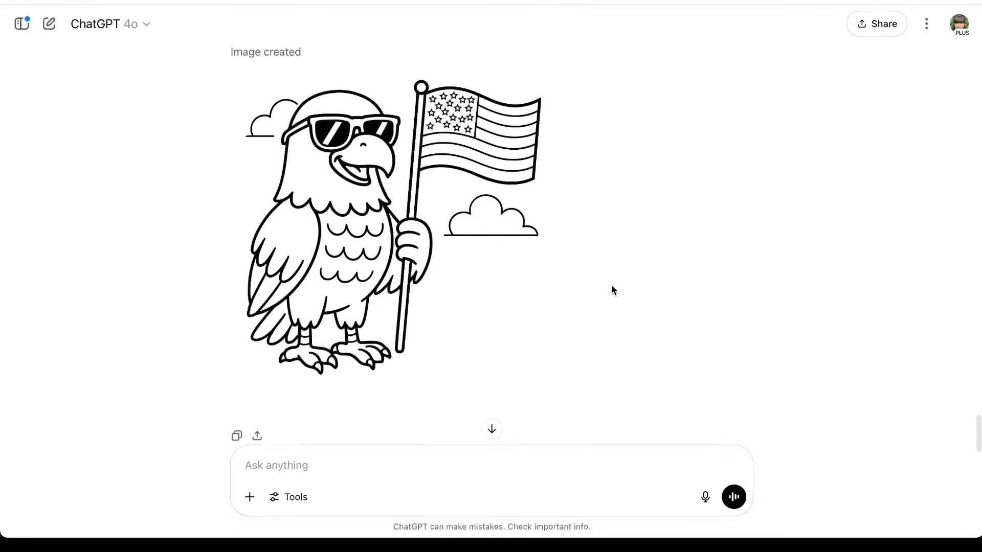
scroll("down", 3)
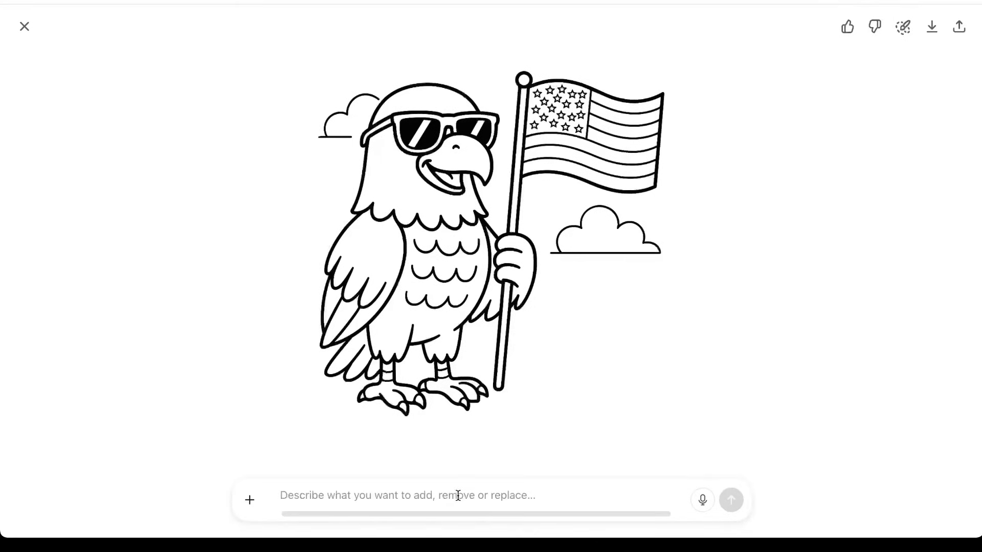
Step: Select the clouds on the eagle image and ask ChatGPT to 'Remove clouds'
left_click(602, 260)
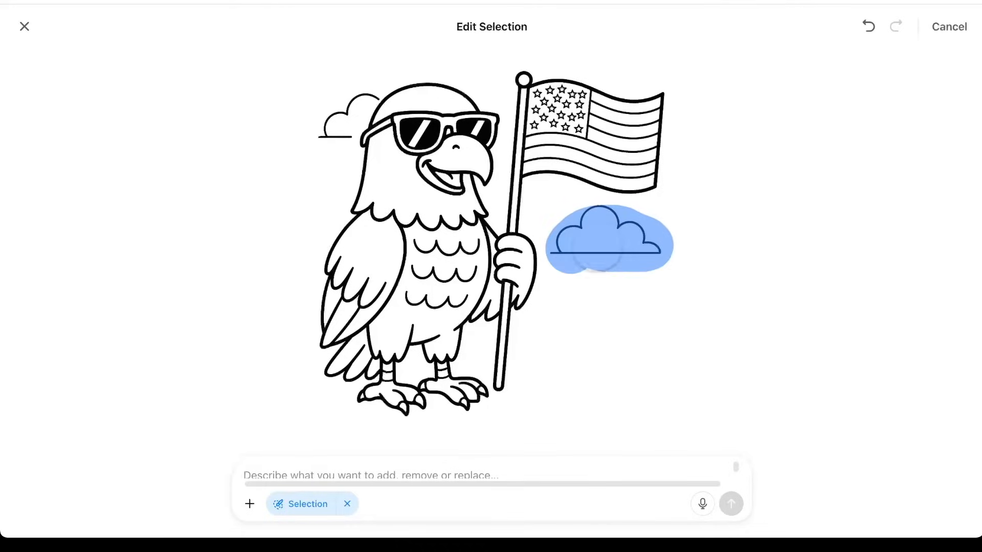
type("Remove clouds")
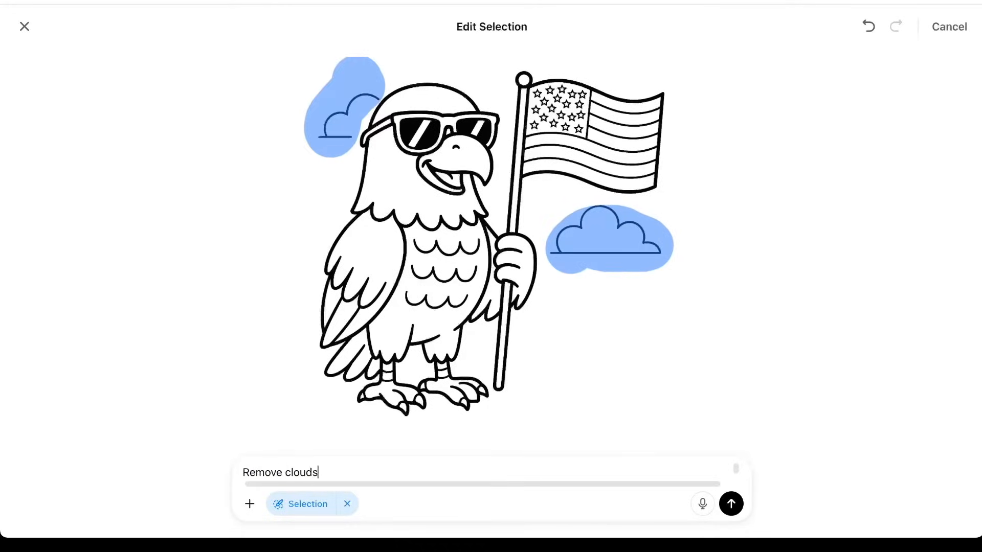
left_click(730, 503)
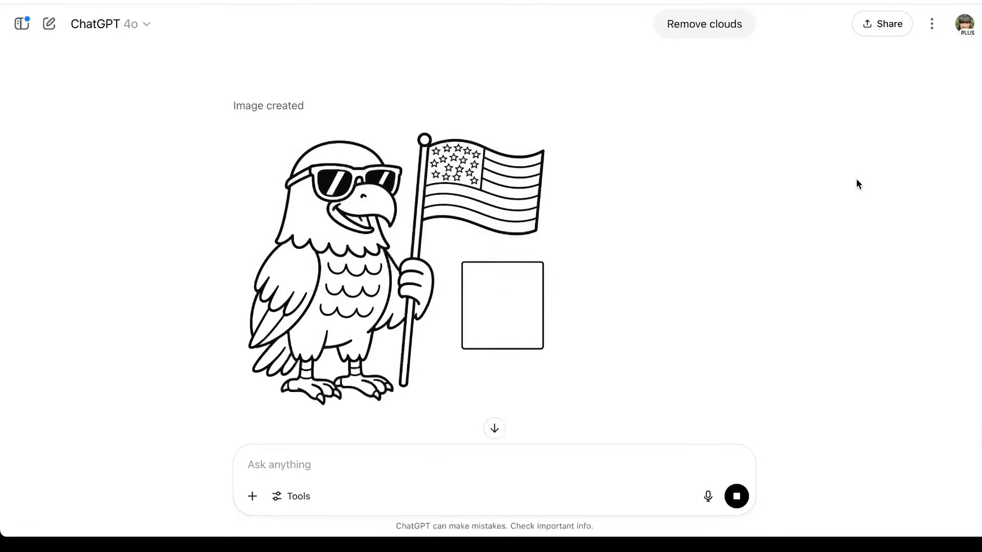
mouse_move(514, 277)
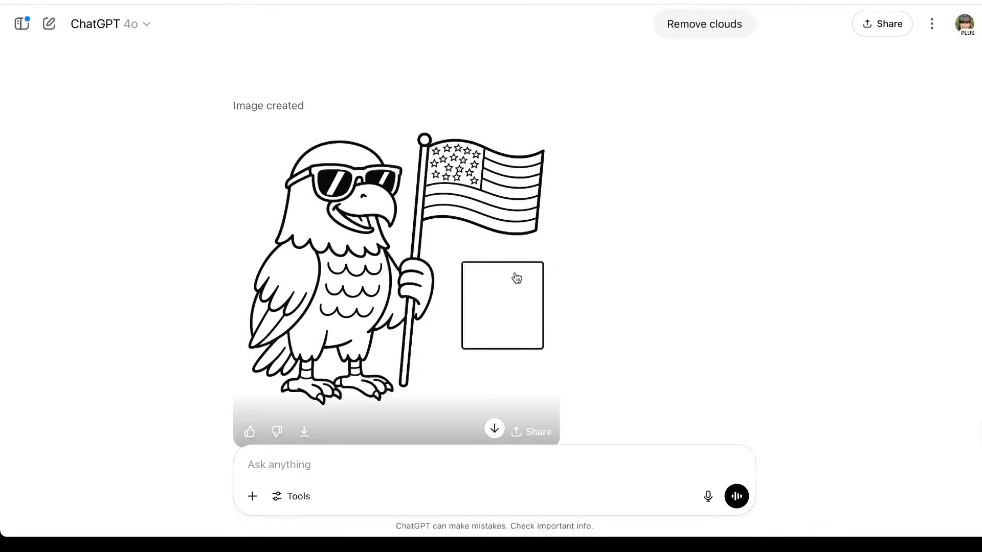
mouse_move(540, 261)
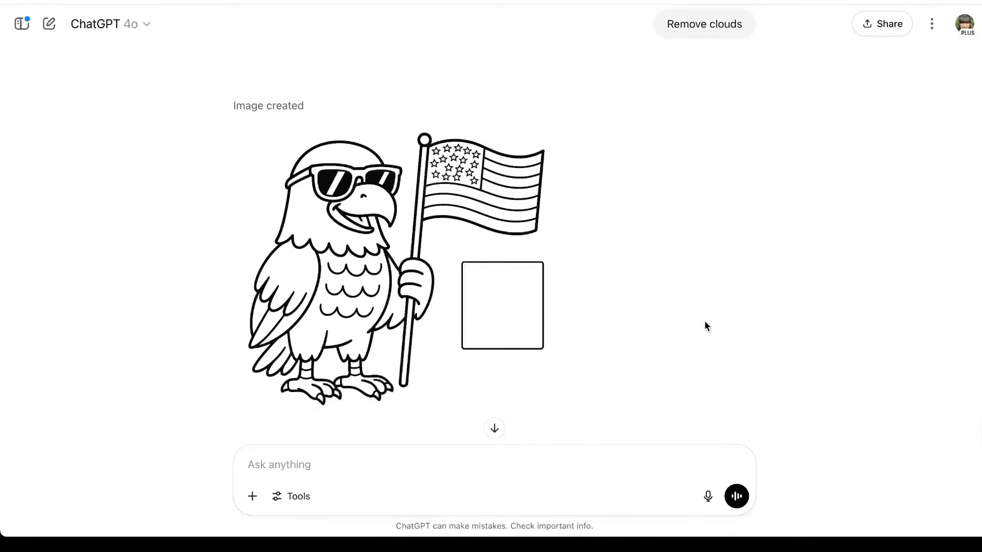
mouse_move(670, 333)
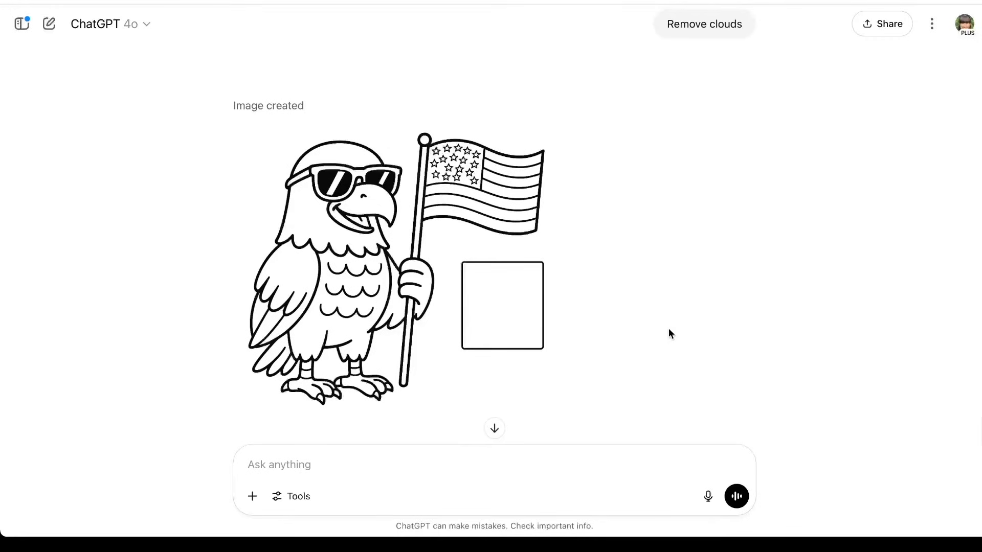
mouse_move(468, 352)
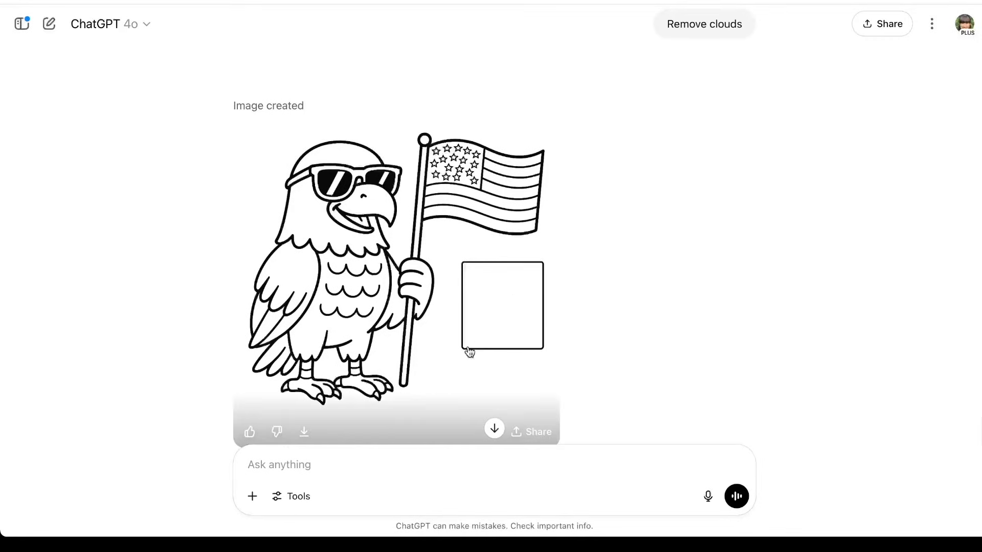
mouse_move(542, 374)
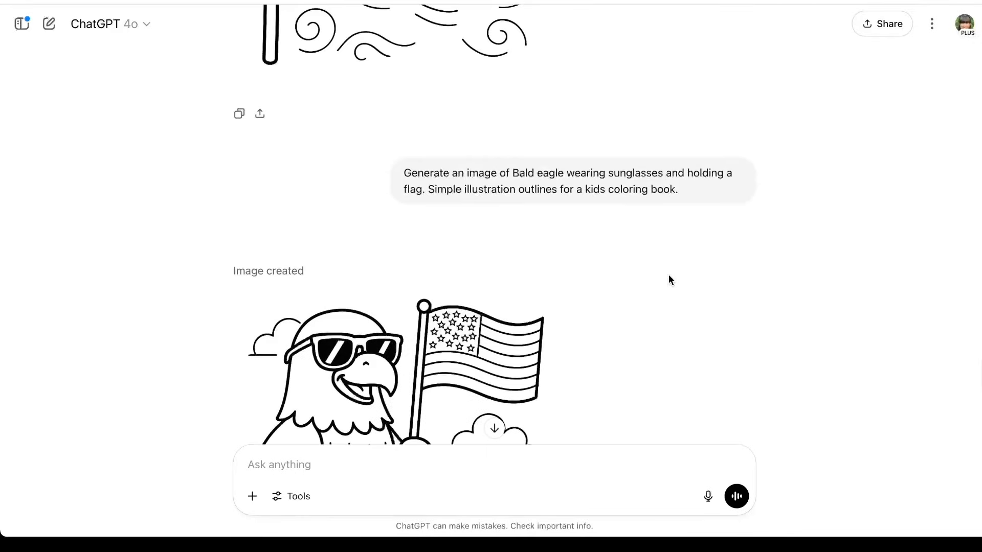
Step: Replace the eagle phrase with 'Uncle Sam hat with stars and stripes' and generate the outline image
triple_click(569, 180)
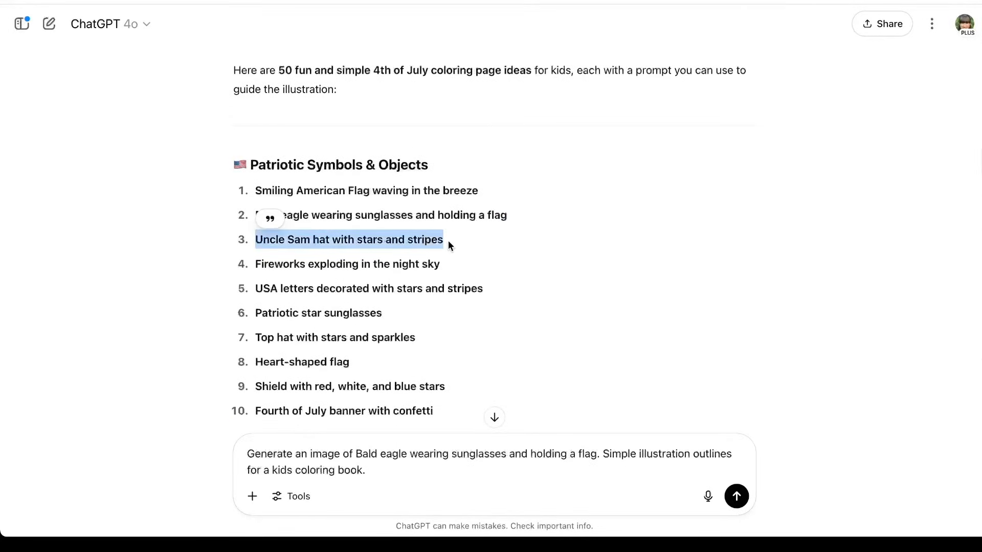
left_click(356, 454)
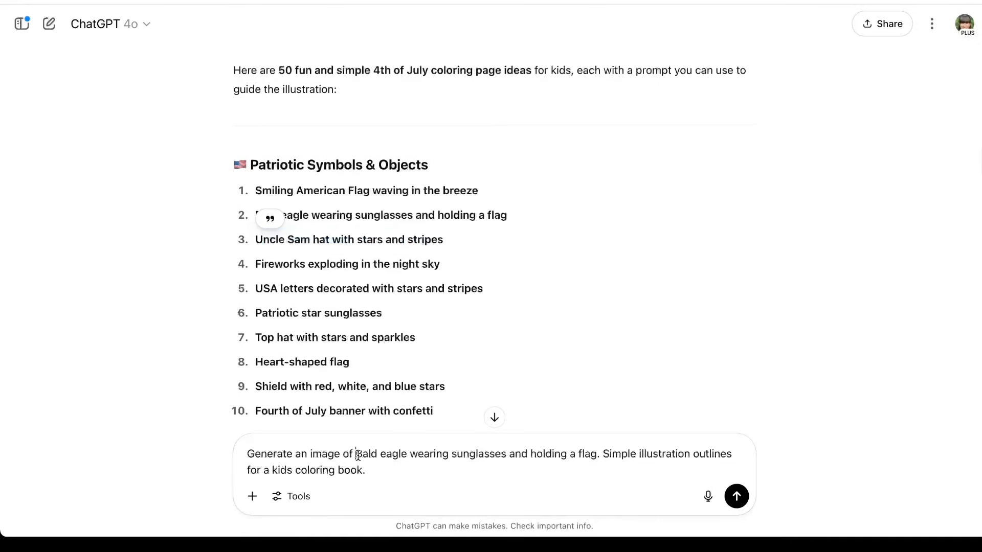
left_click_drag(355, 453, 596, 453)
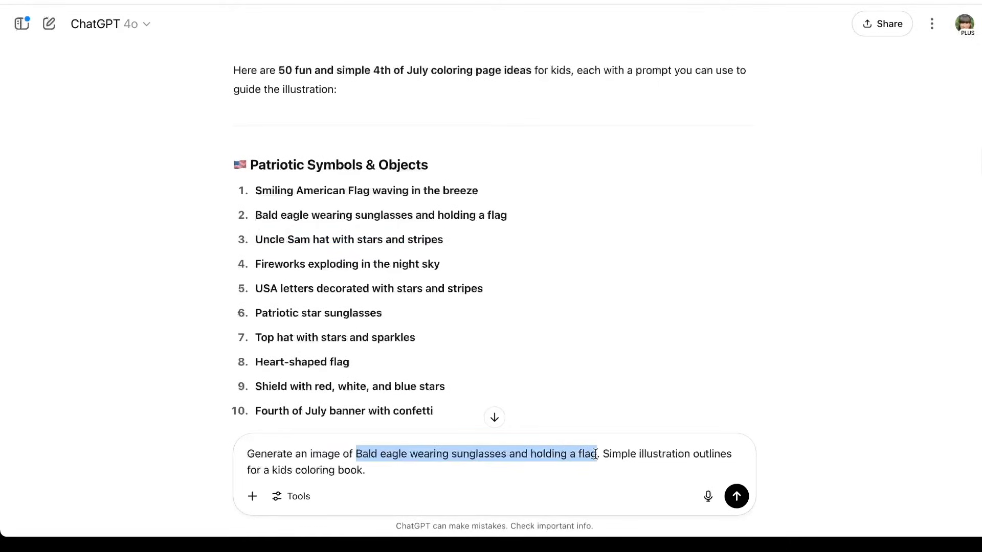
type("Uncle Sam hat with stars and stripes")
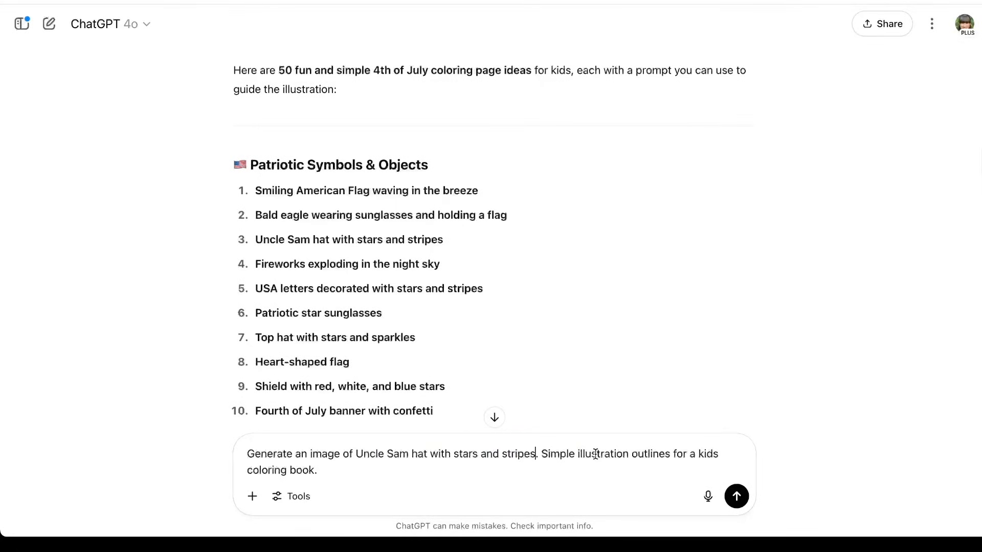
mouse_move(574, 487)
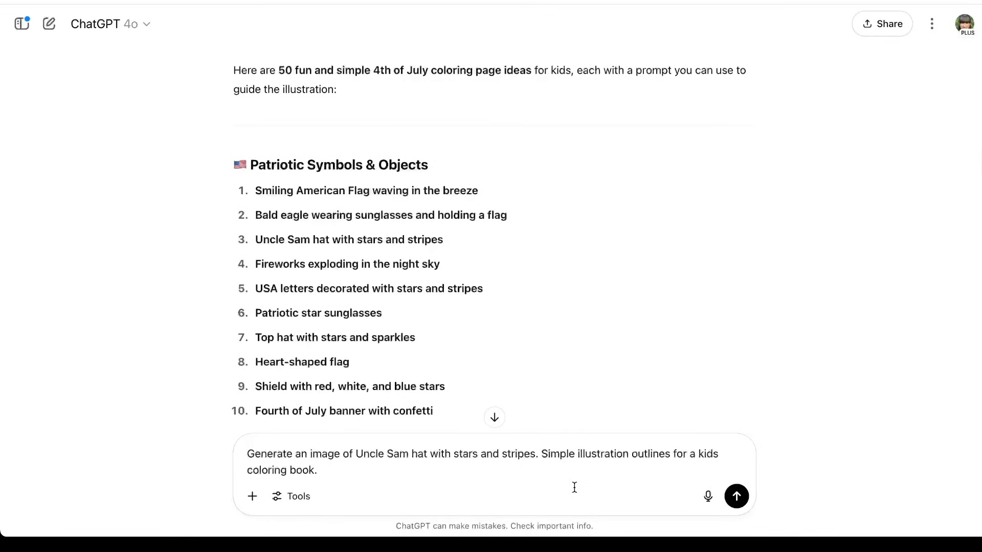
left_click(736, 496)
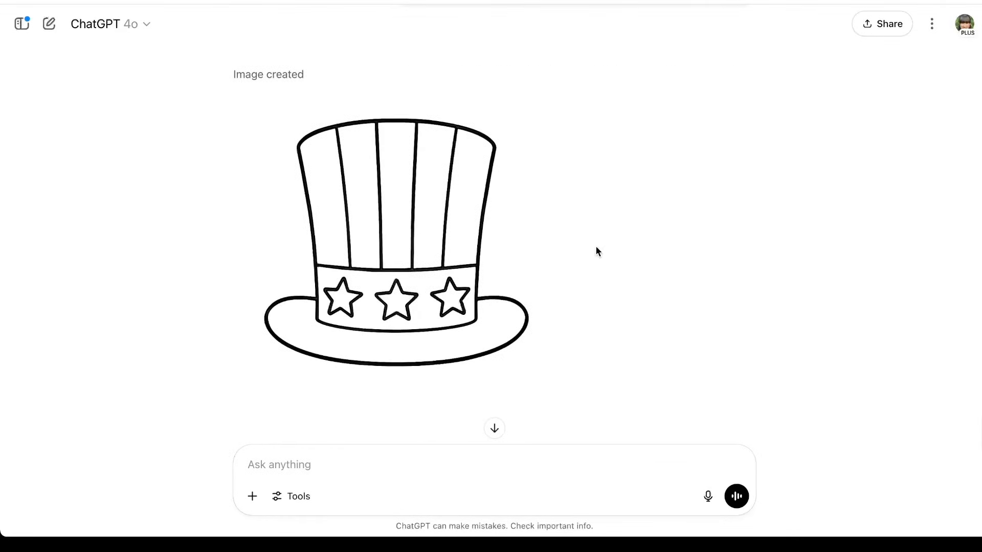
mouse_move(686, 334)
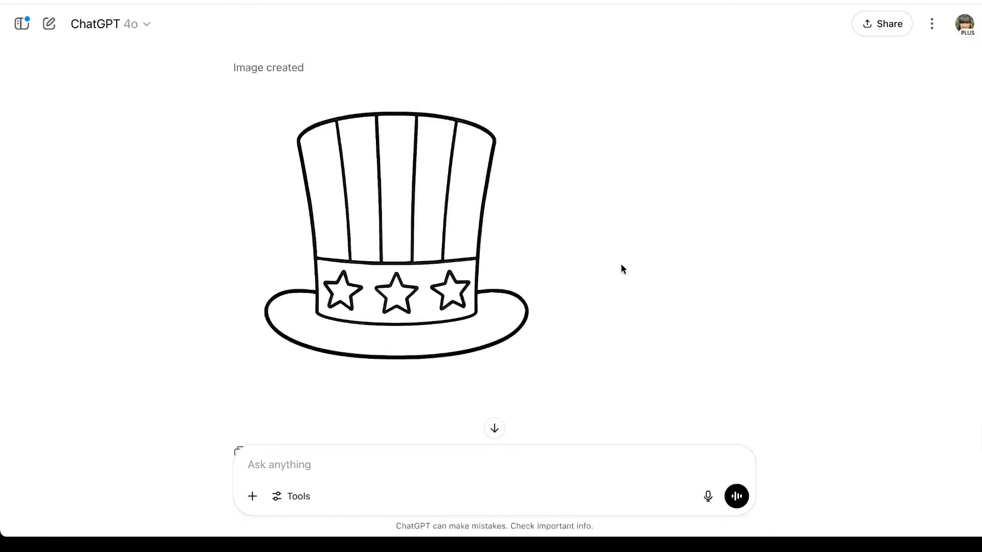
mouse_move(305, 394)
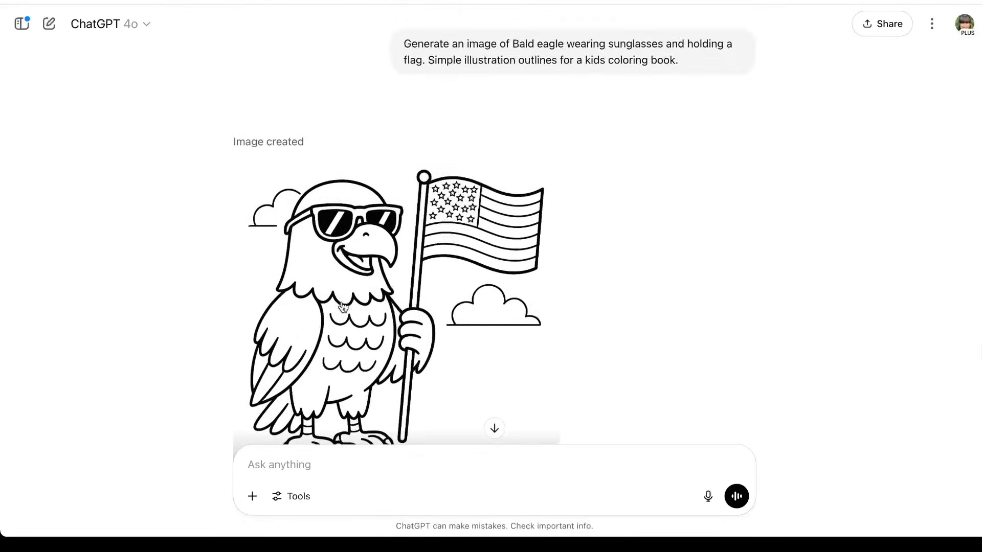
Step: Scroll the chat to review the generated smiling American flag coloring page
scroll("down", 3)
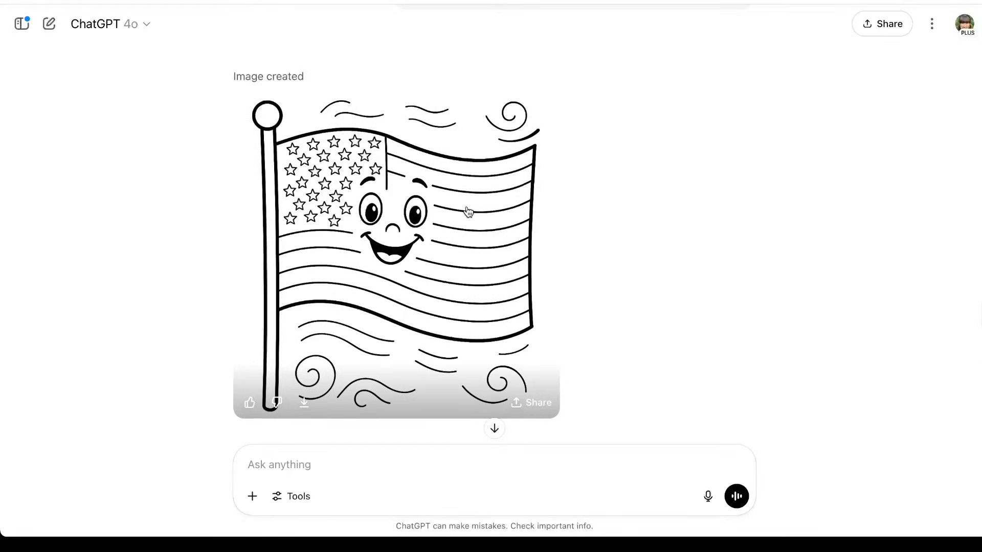
mouse_move(468, 208)
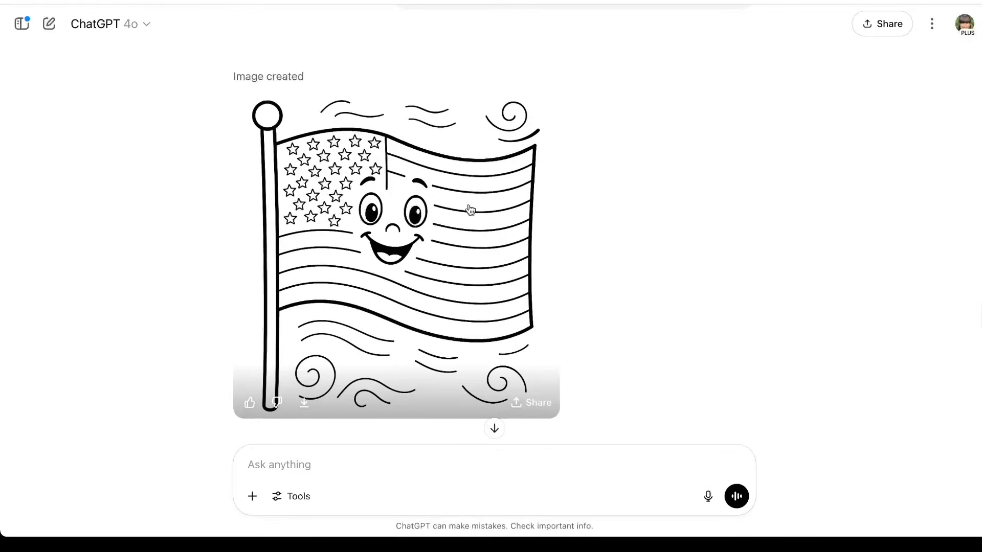
mouse_move(424, 245)
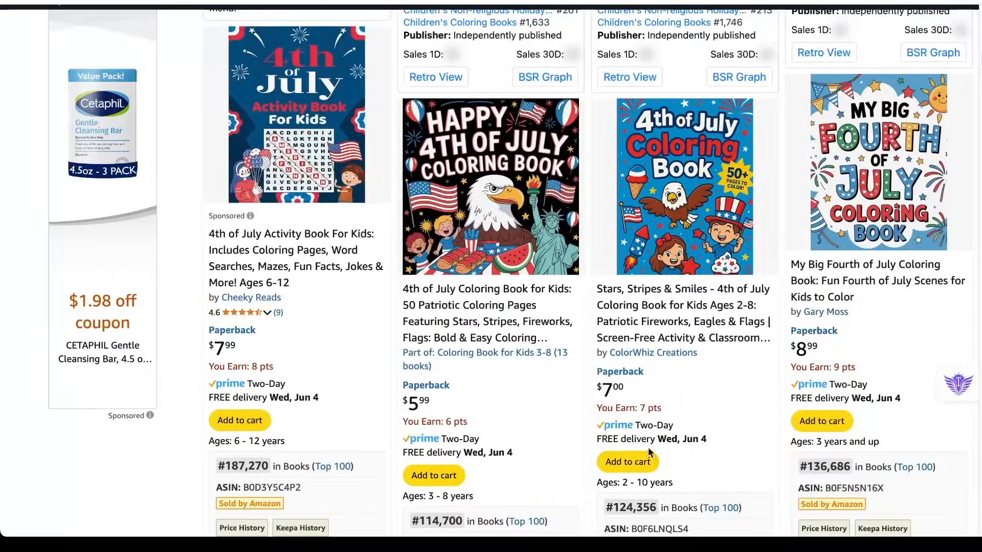
Step: Scroll through the Amazon 4th of July coloring book listings with prices and ranks
scroll("down", 3)
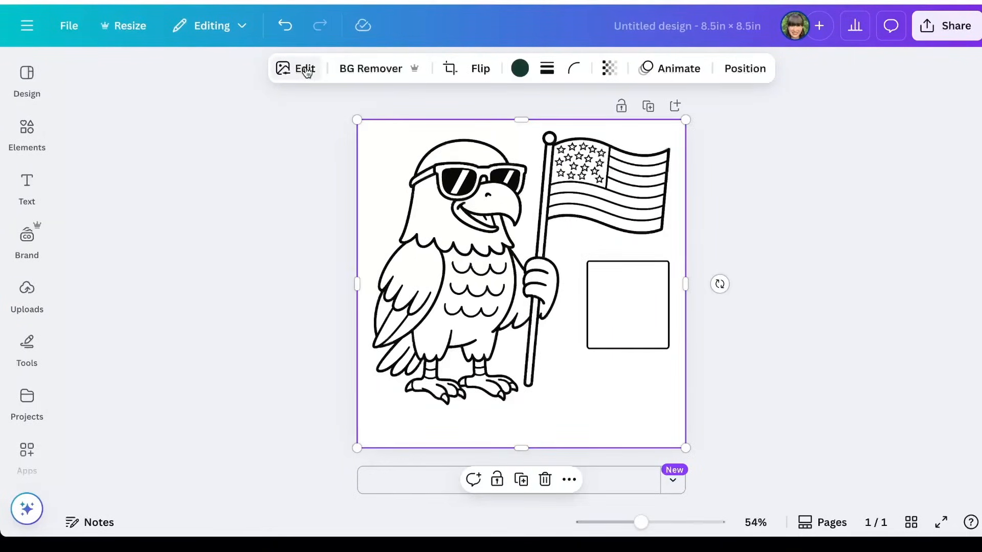
Step: Erase the empty square box beside the eagle's flag with Canva's Magic Eraser
left_click(304, 69)
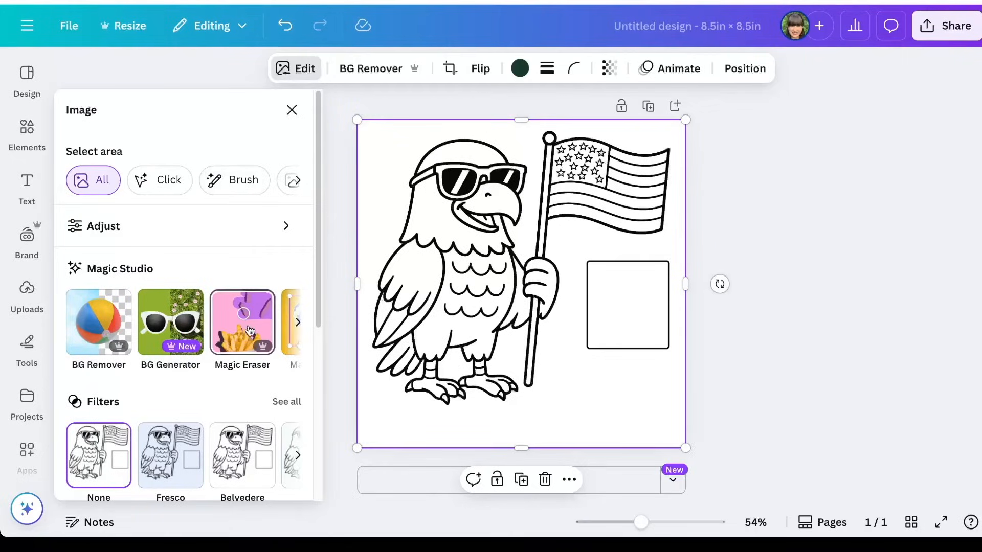
left_click(241, 322)
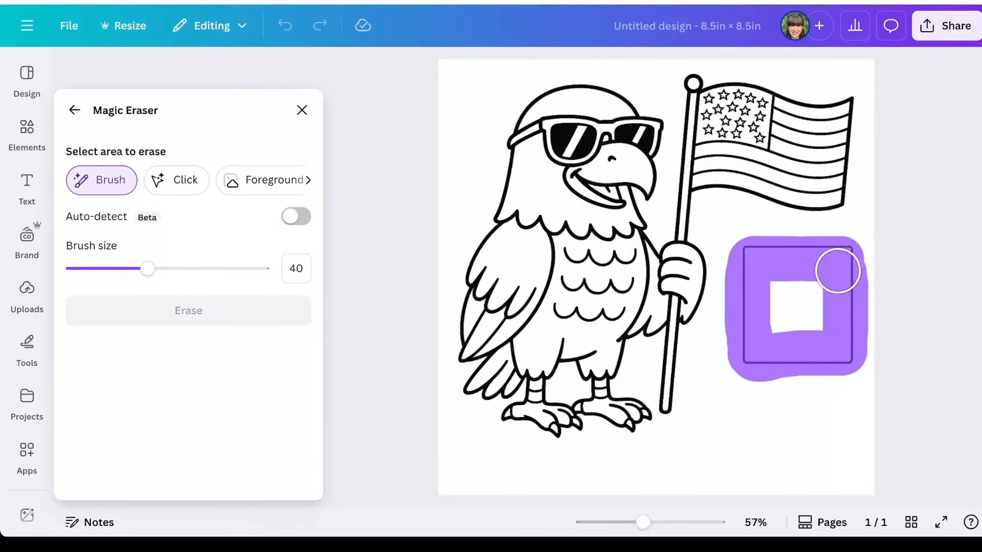
left_click(188, 310)
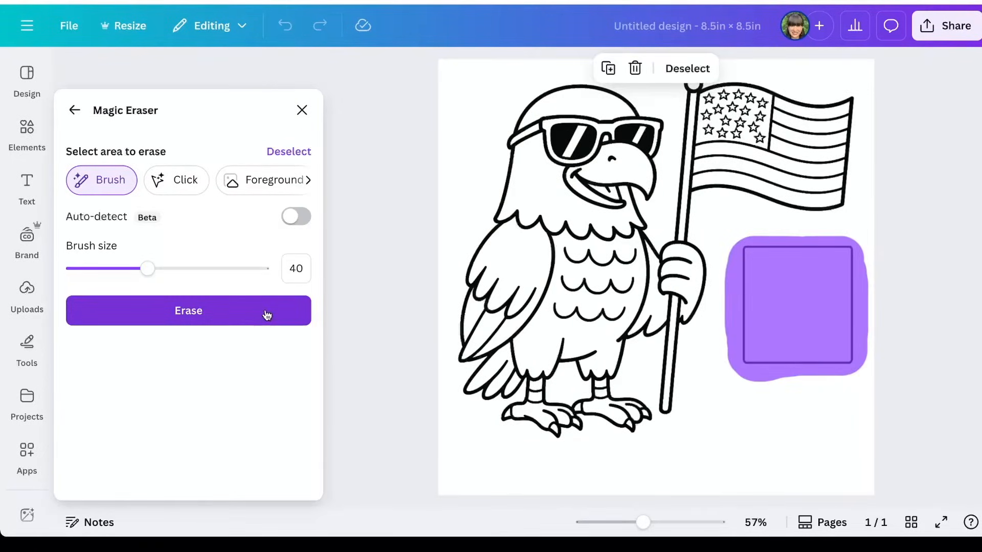
left_click(189, 310)
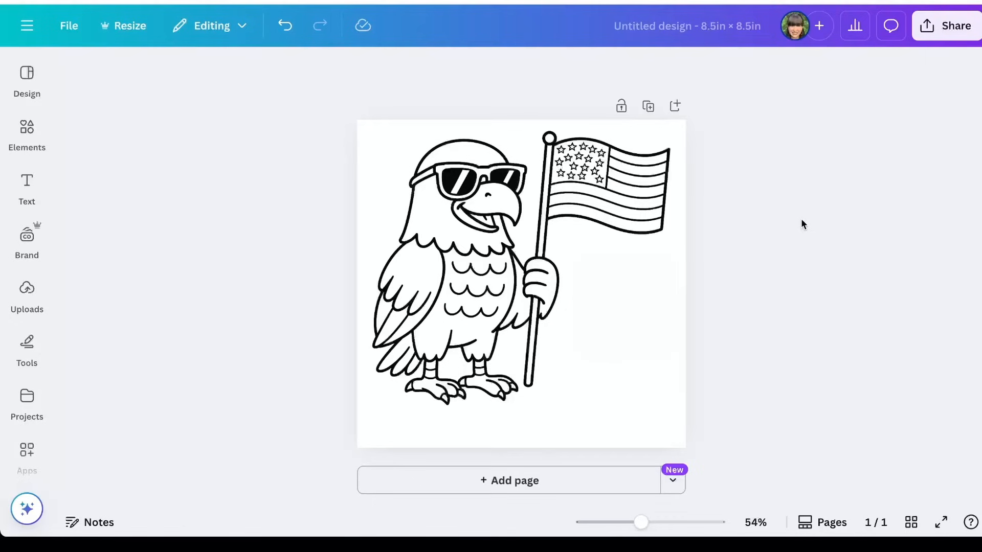
Step: Download the finished eagle coloring page from Canva's Share menu
left_click(949, 25)
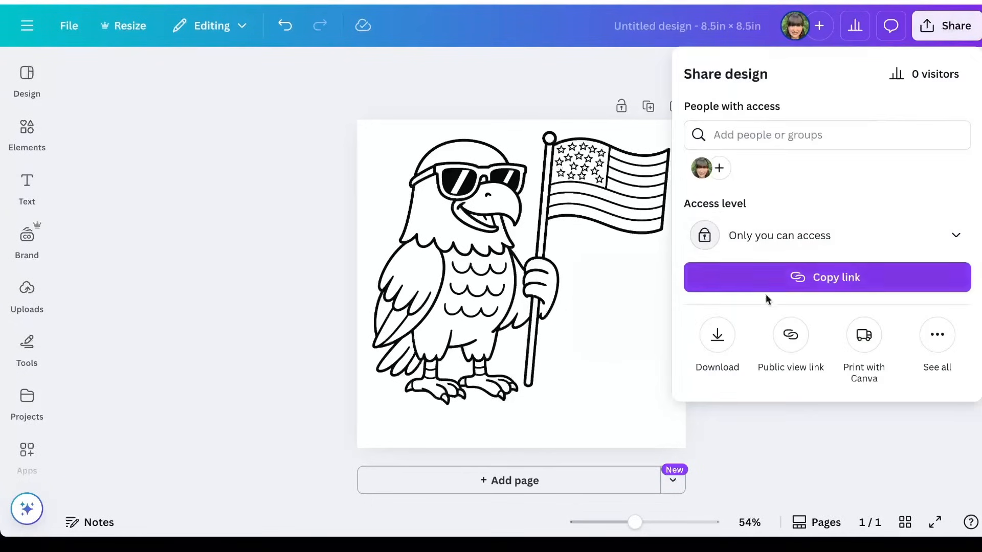
left_click(716, 334)
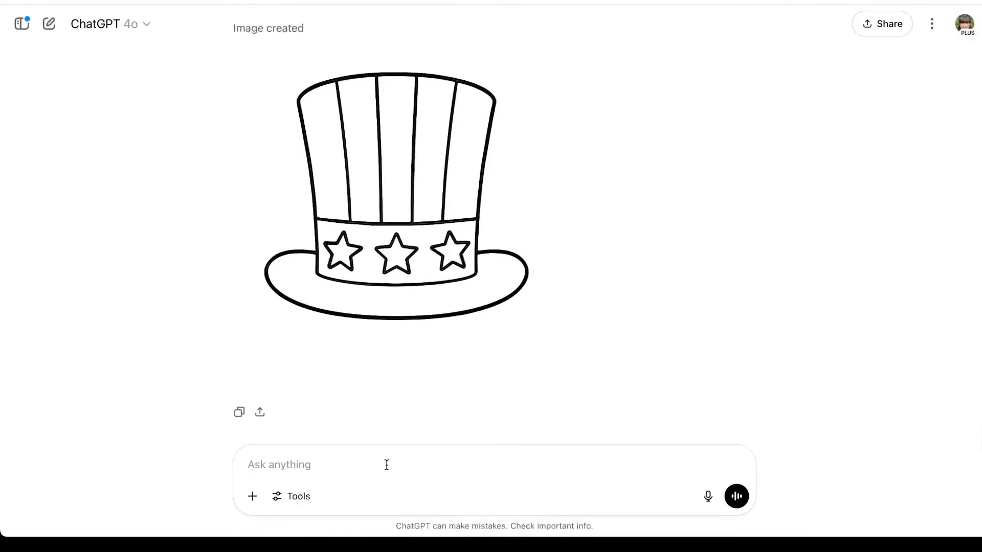
Step: Ask ChatGPT to colorize the attached Uncle Sam hat image keeping all details the same
type("Can you colorize this image? Keep all details the exact same.")
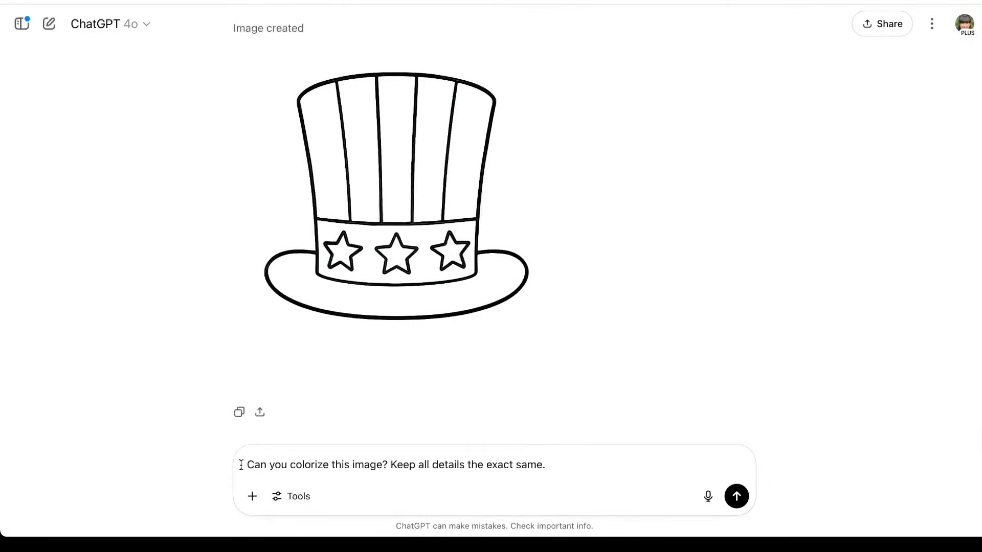
mouse_move(386, 473)
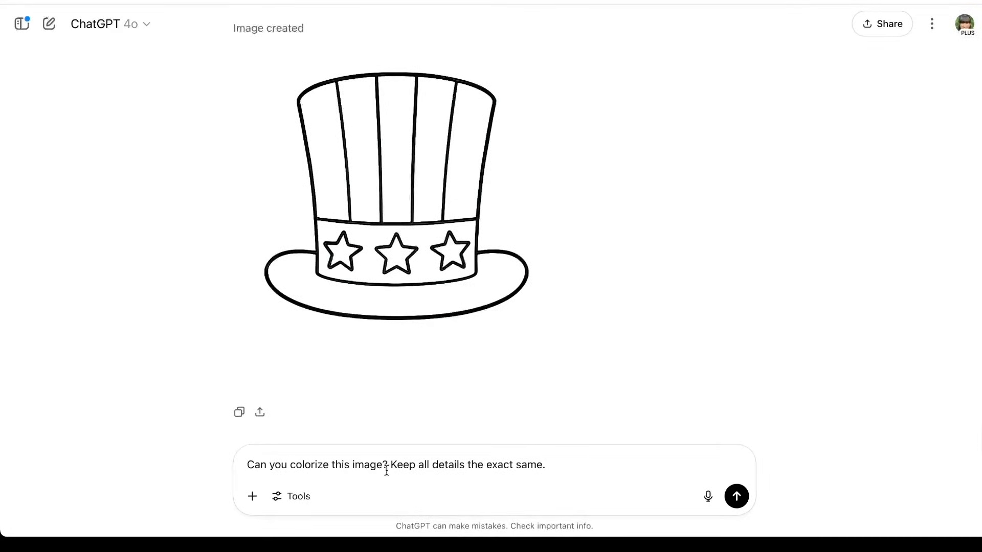
mouse_move(564, 467)
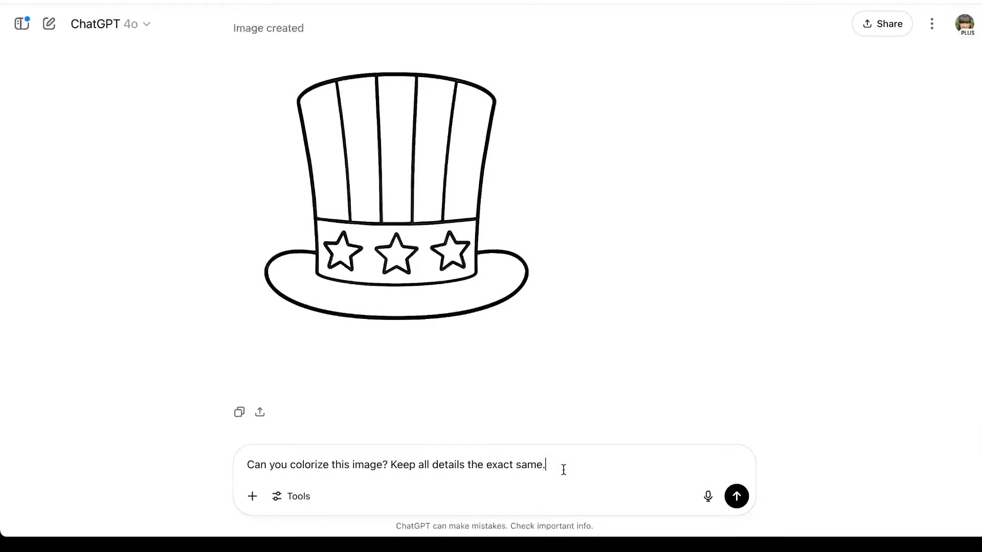
mouse_move(496, 191)
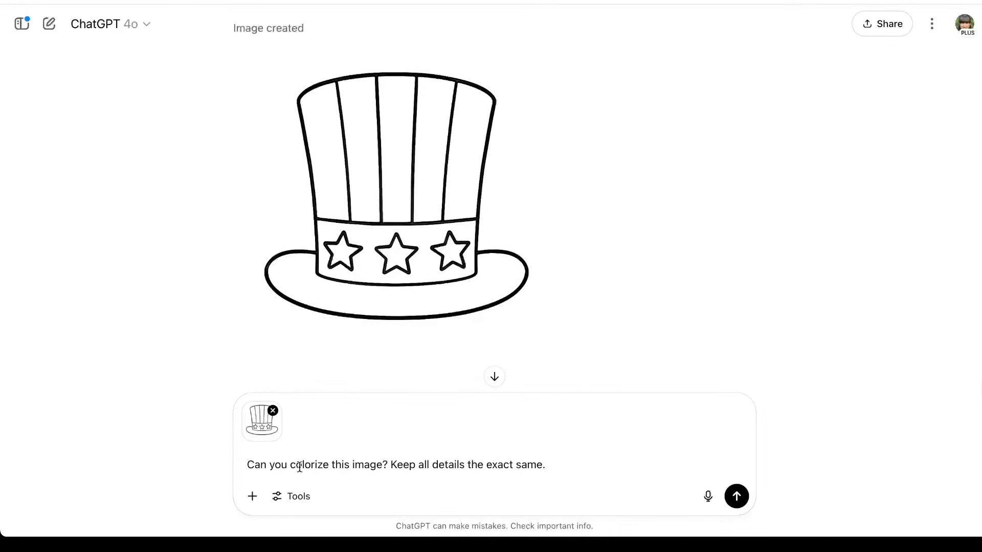
left_click(736, 496)
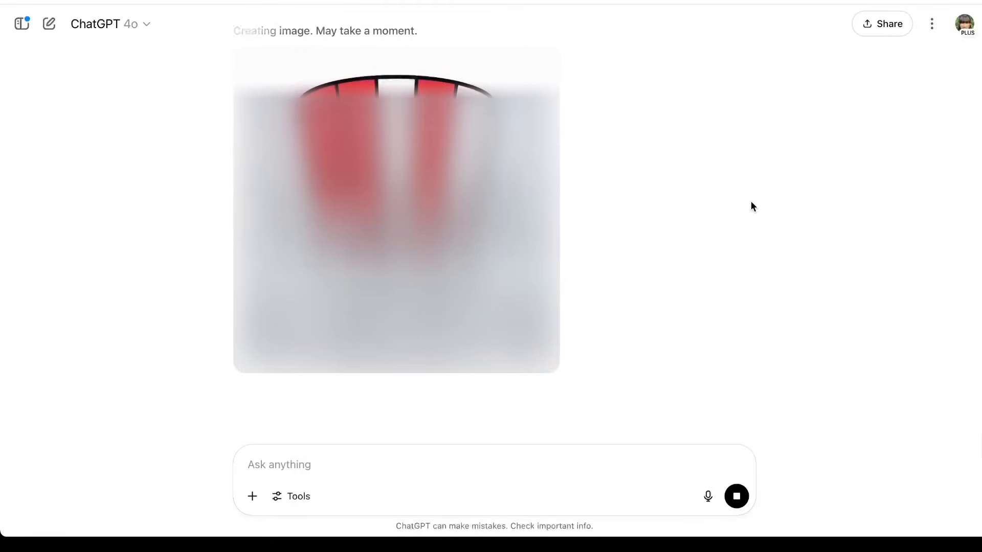
mouse_move(492, 272)
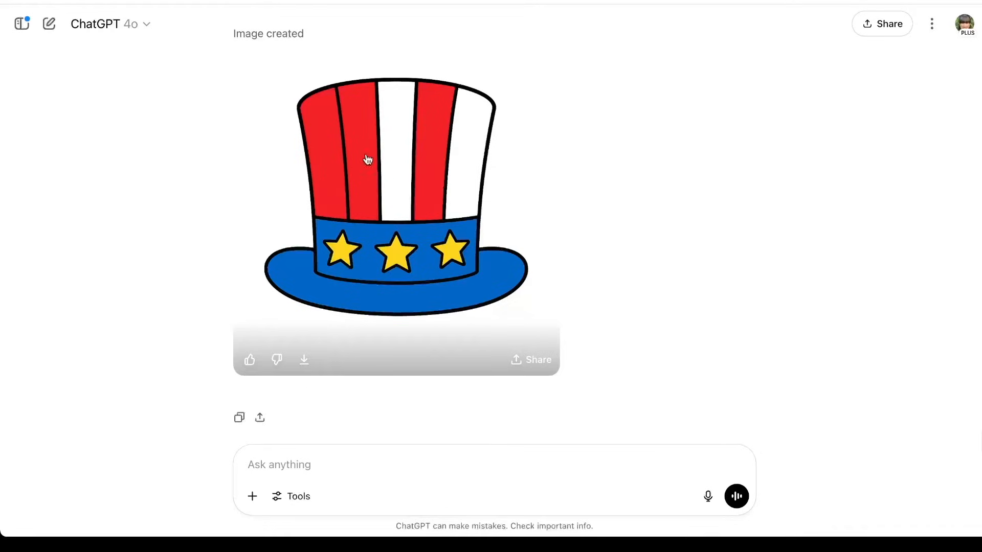
mouse_move(361, 270)
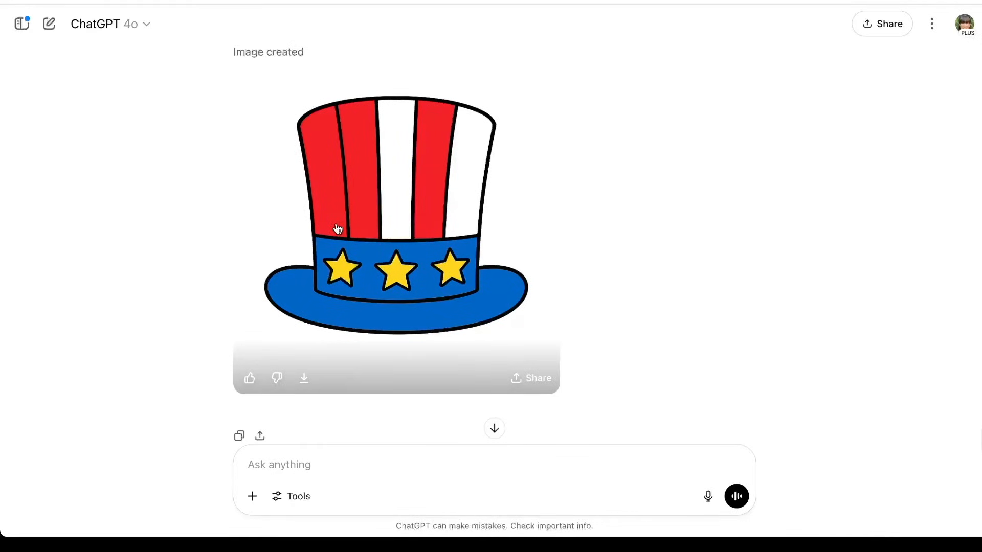
mouse_move(303, 380)
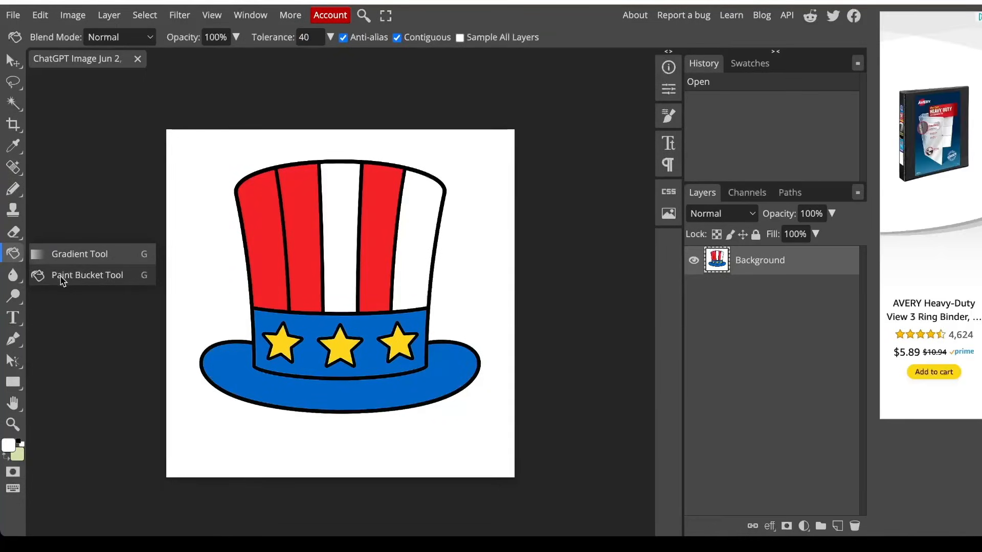
Step: Fill the leftmost hat stripe white, then refill it with the sampled star yellow
left_click(8, 447)
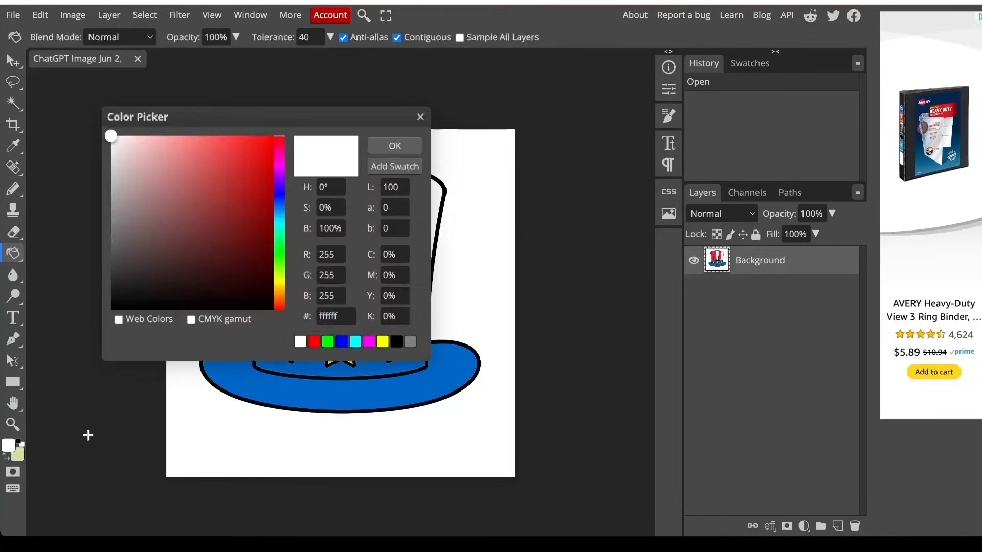
left_click(394, 145)
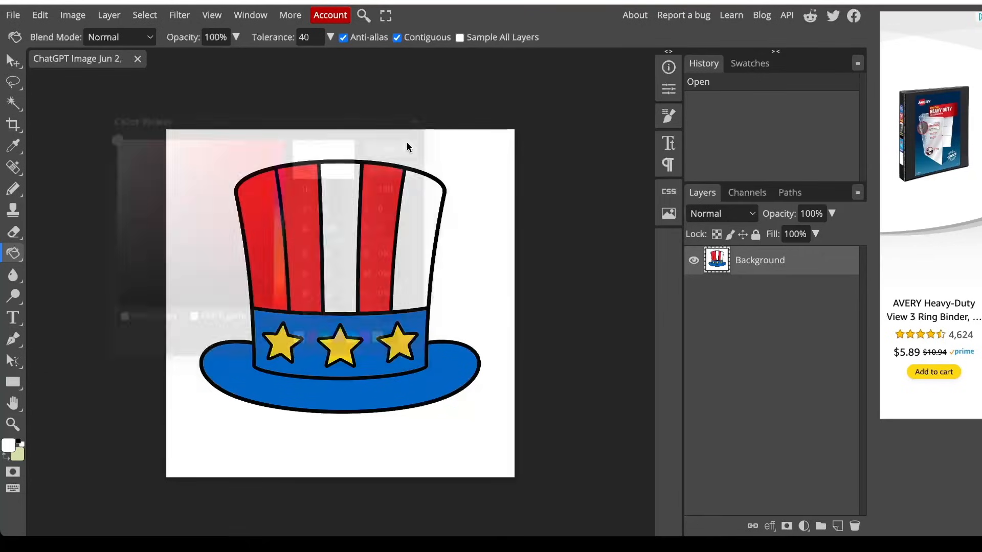
left_click(265, 250)
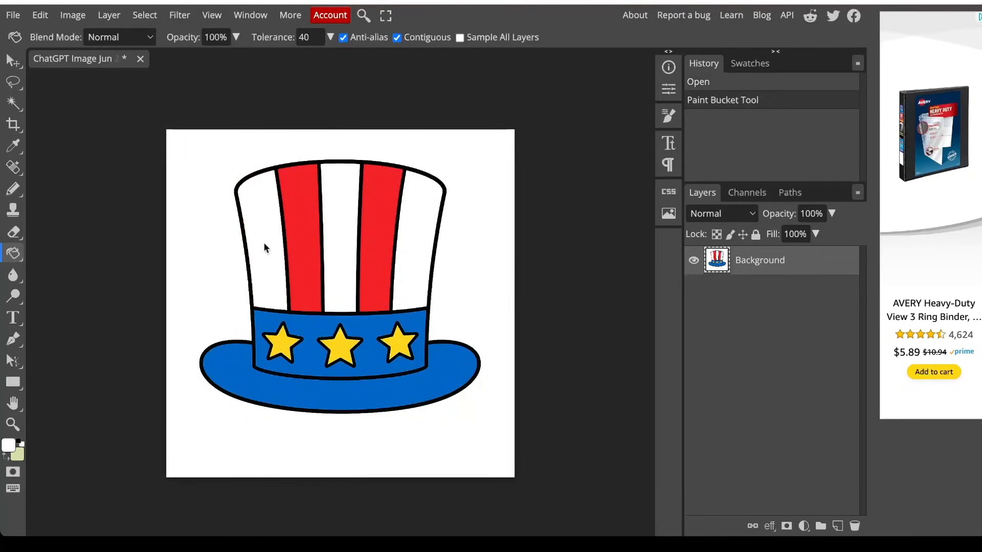
mouse_move(270, 451)
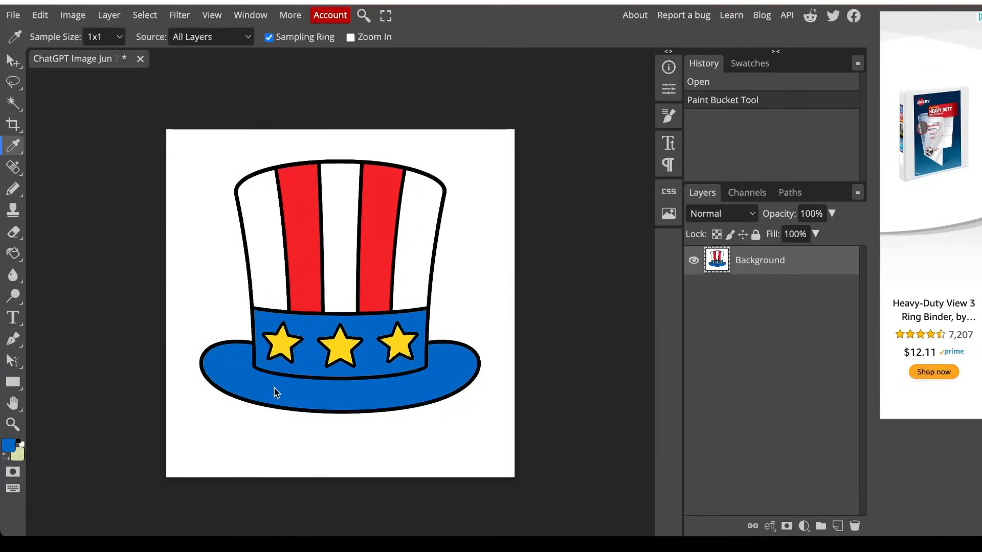
left_click(10, 147)
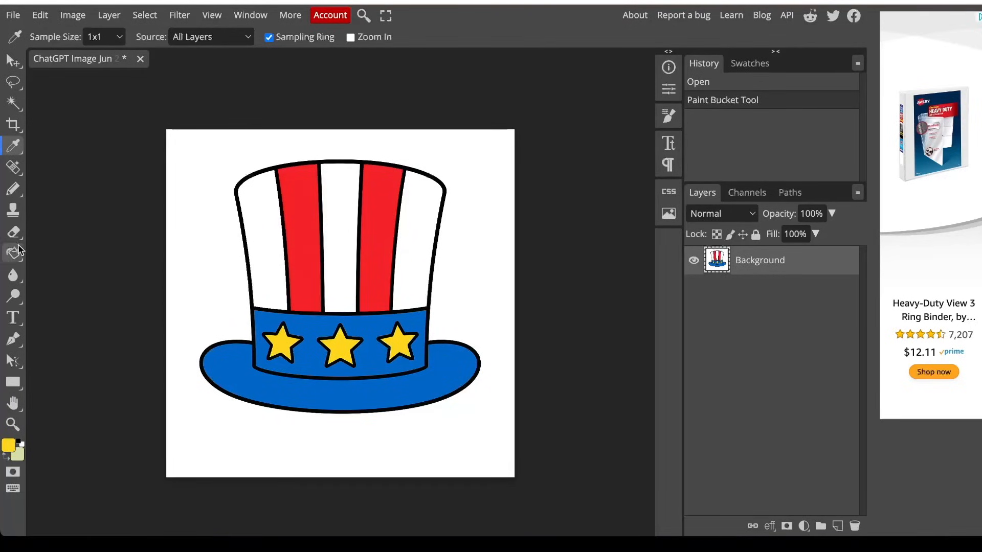
left_click(12, 251)
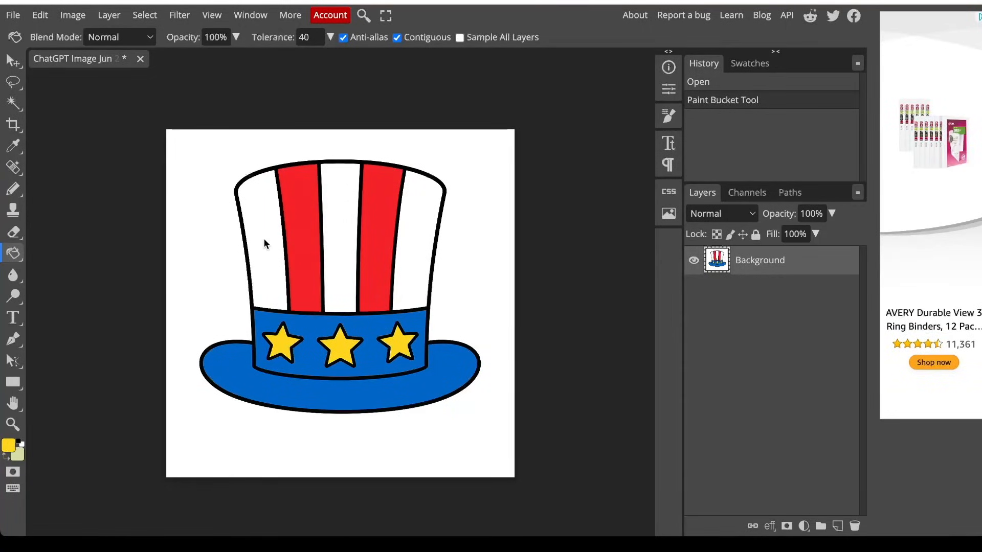
left_click(264, 243)
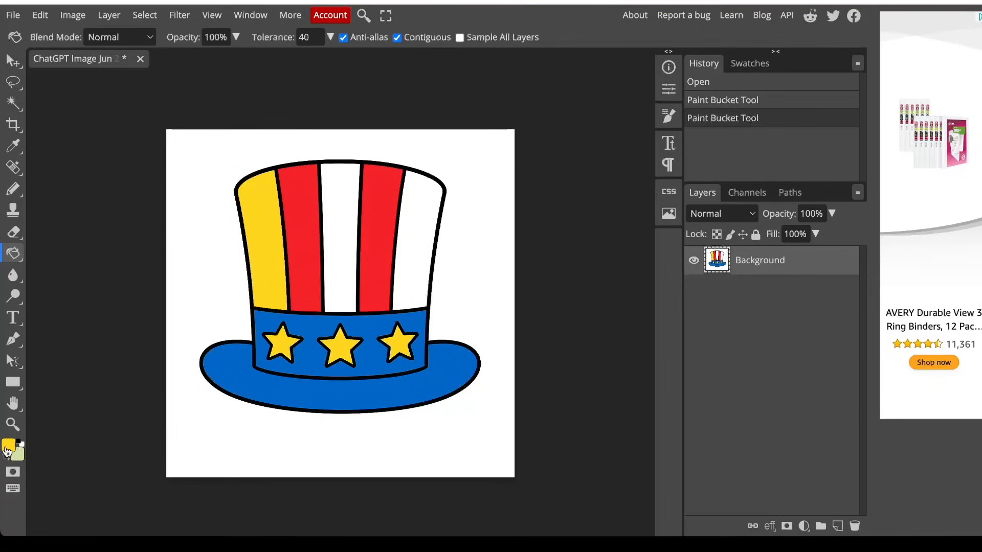
Step: Recolor the yellow stripe back to white and fill the hat brim with the sampled stripe red
left_click(8, 447)
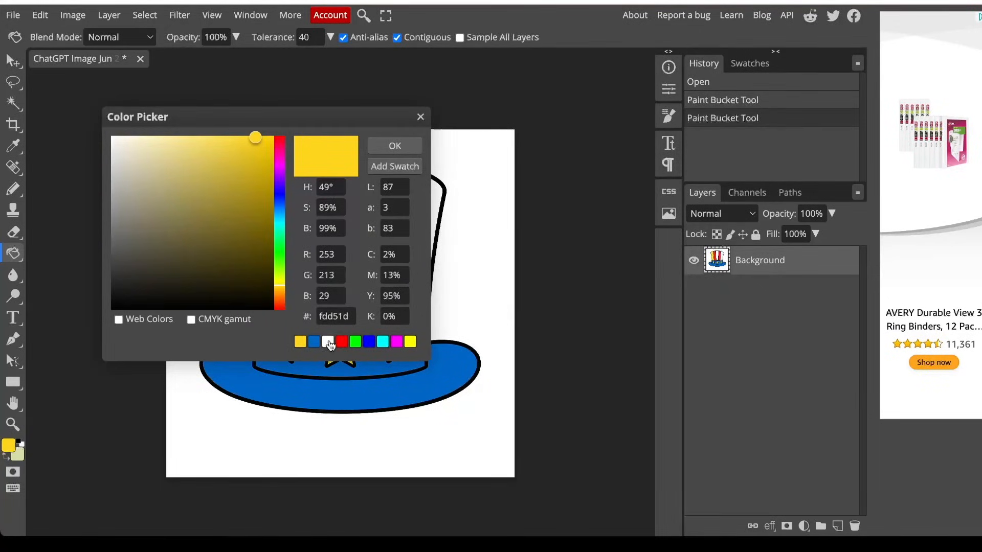
left_click(394, 146)
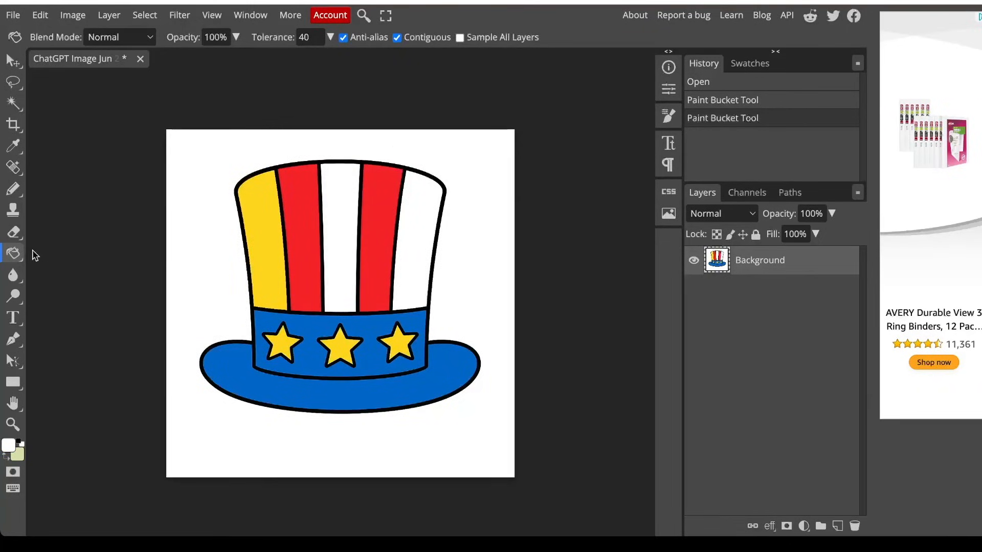
left_click(260, 222)
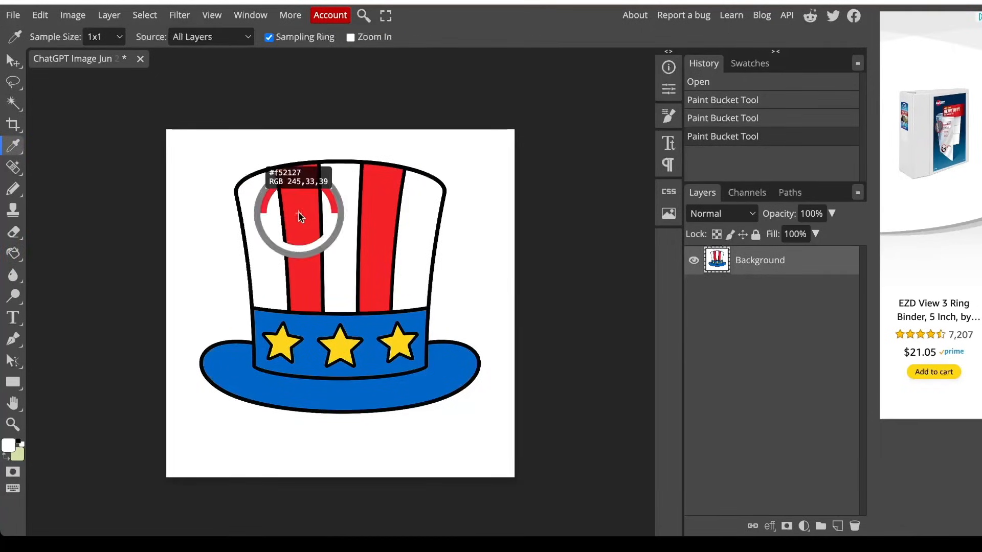
left_click(12, 251)
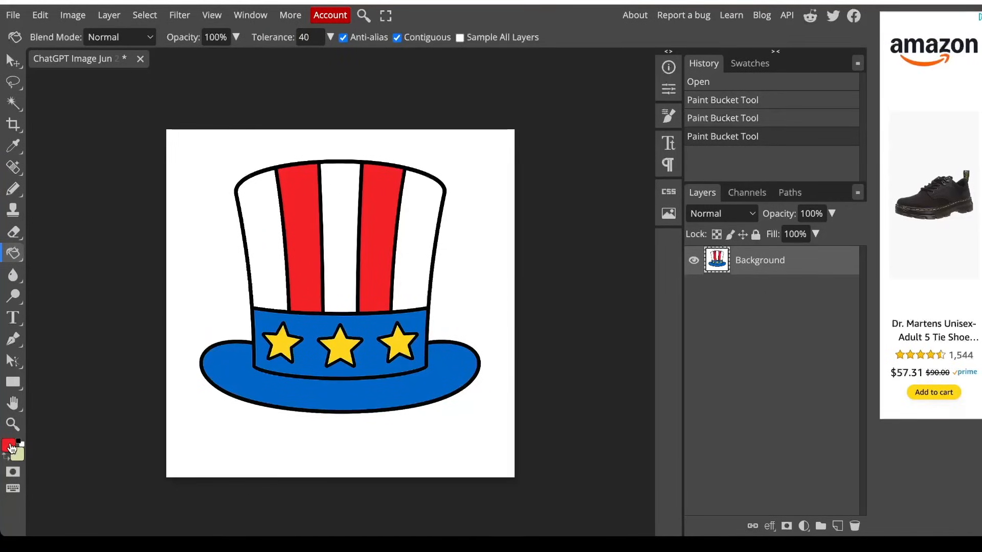
left_click(274, 395)
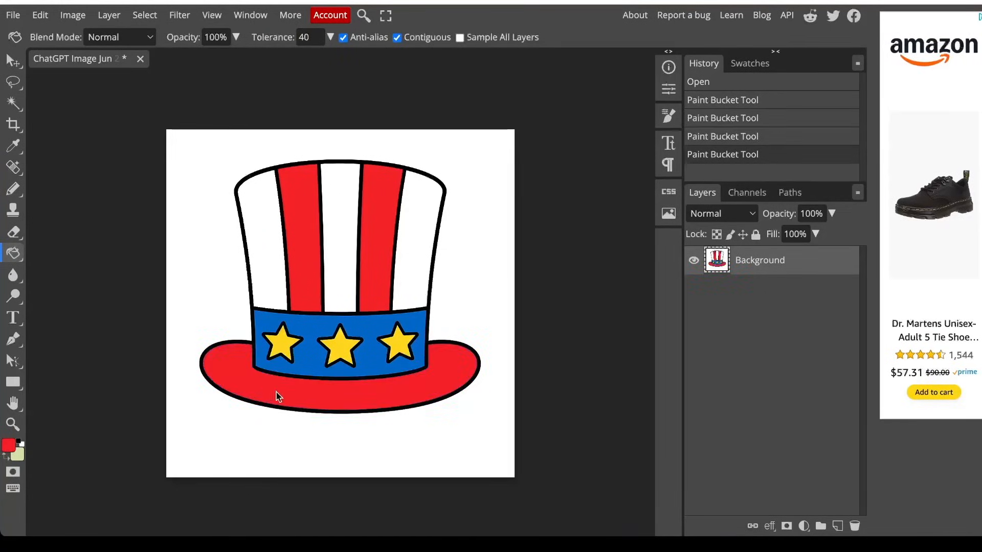
mouse_move(478, 425)
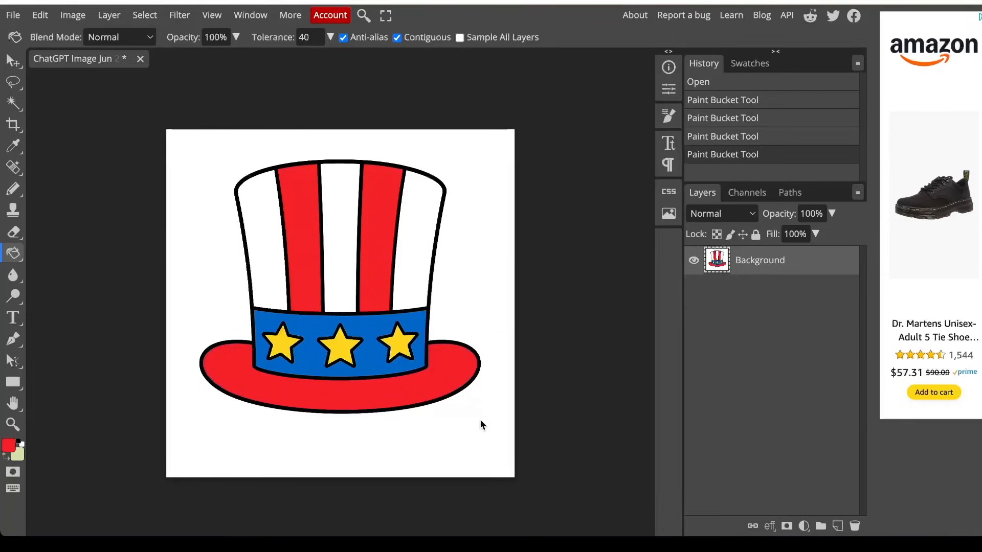
left_click(11, 14)
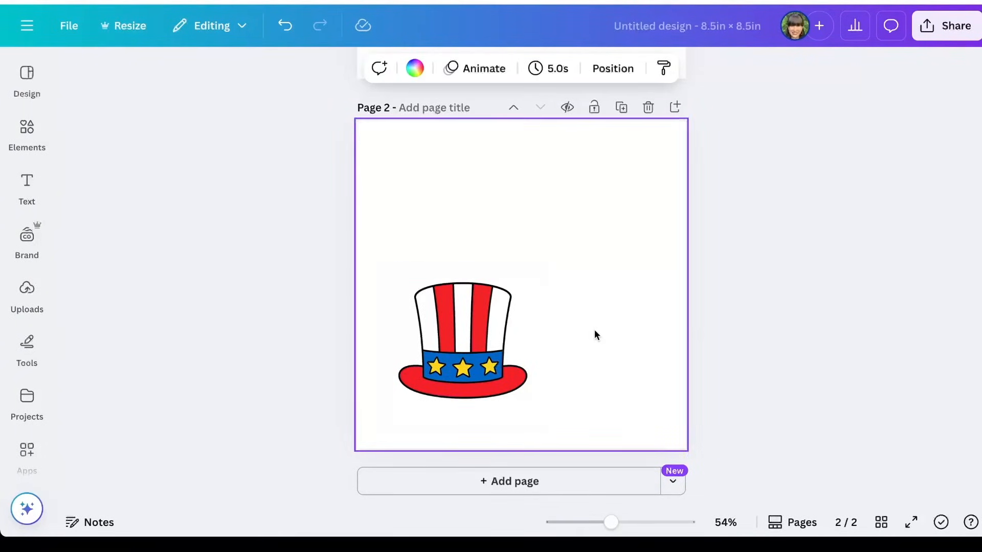
Step: Paste the colored Uncle Sam hat image onto page 2 of the Canva design
left_click(482, 355)
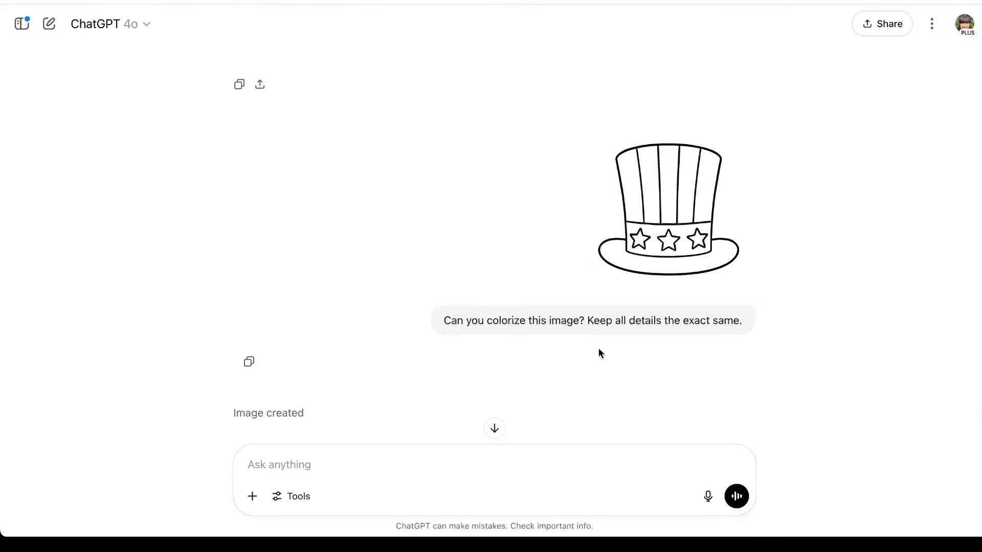
Step: Send the colorize prompt with the eagle drawing, then ask to remove the headband behind the sunglasses
triple_click(593, 320)
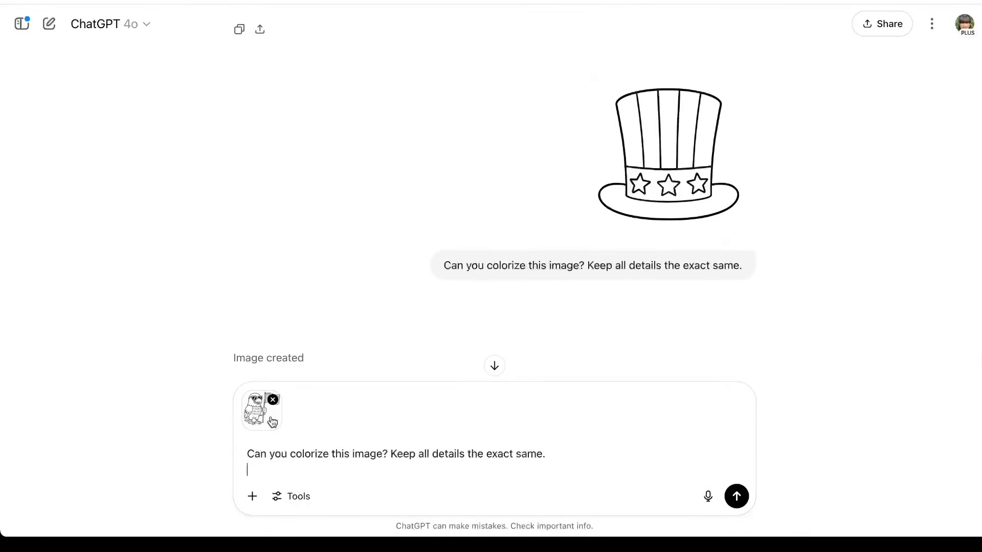
left_click(736, 497)
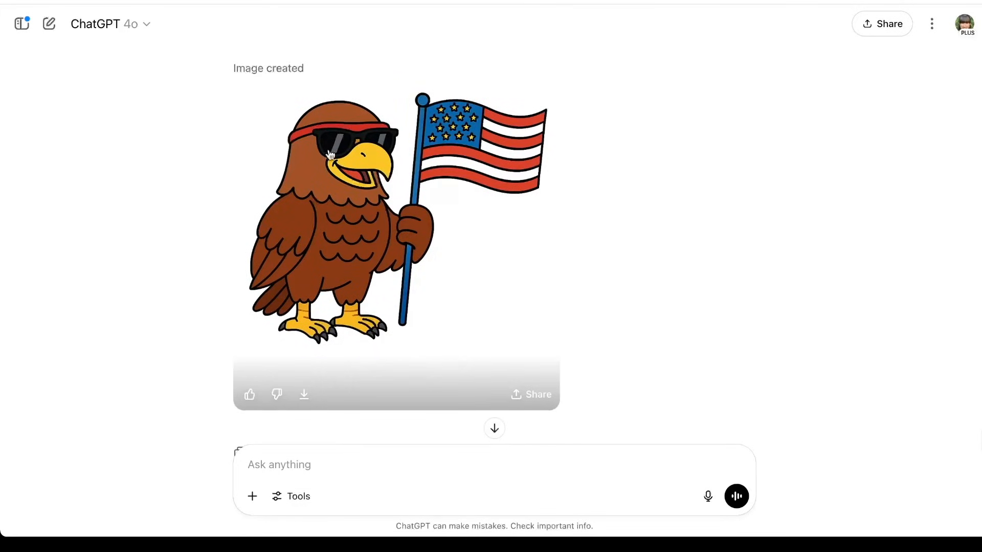
mouse_move(350, 149)
type("There is a band behind the sunglasses that is not in the image I uploaded. Please keep all details the exact same. Can you colorize this image? Keep all details the exact same.")
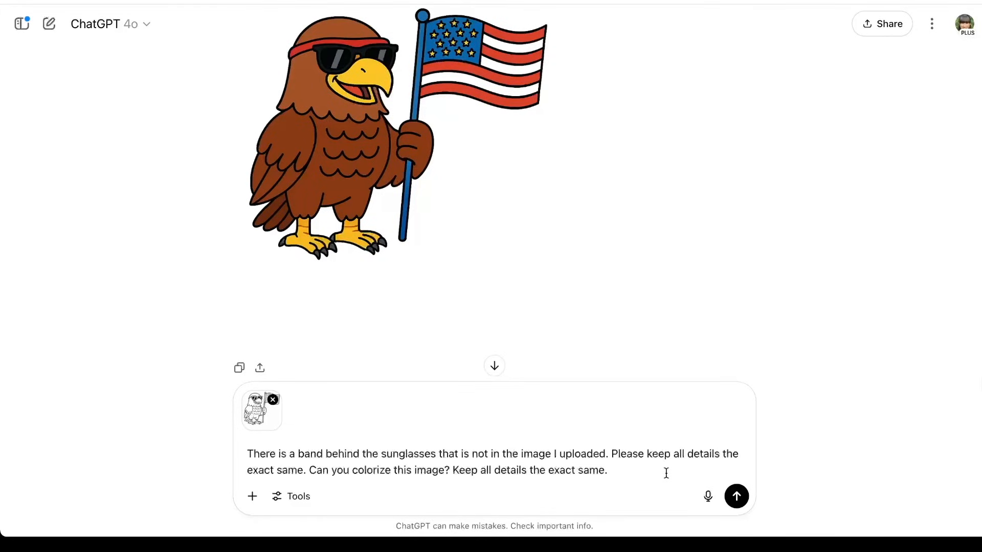
left_click(736, 496)
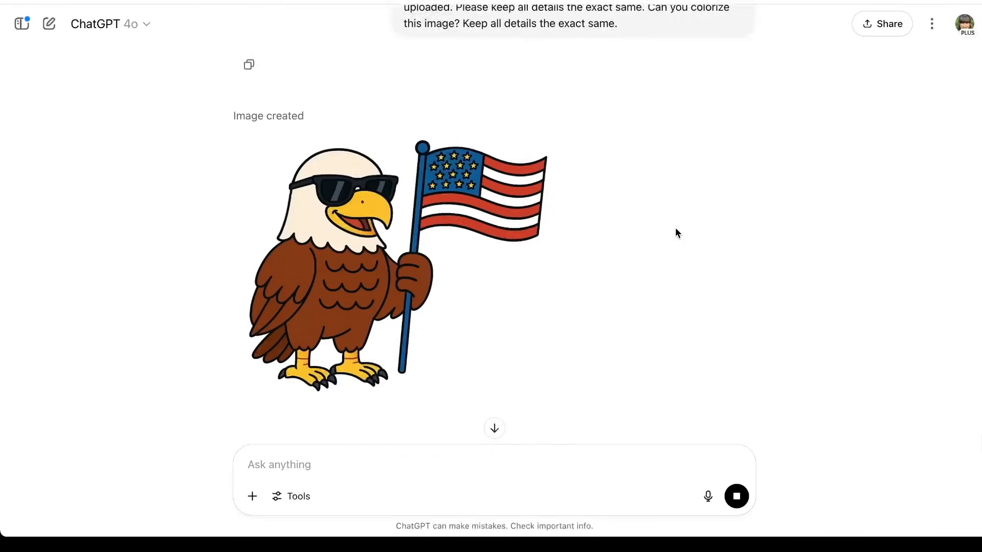
scroll("down", 3)
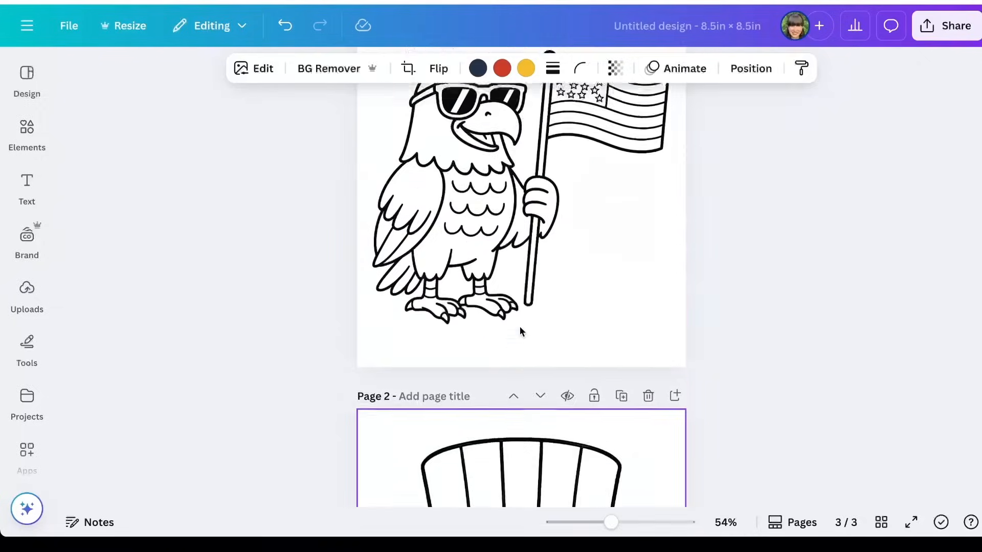
Step: Add a thin black rectangle outline frame around the eagle drawing on page 1
scroll("down", 3)
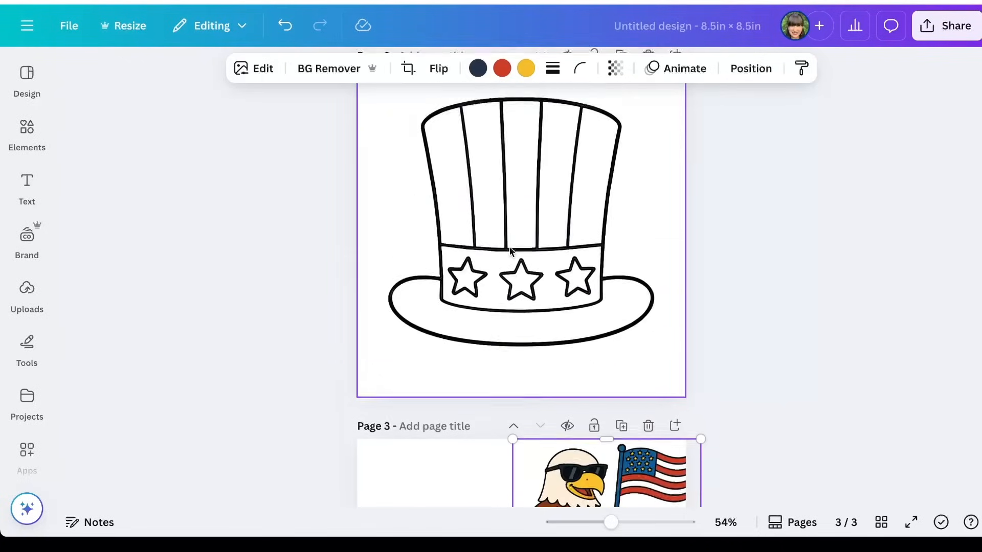
scroll("up", 3)
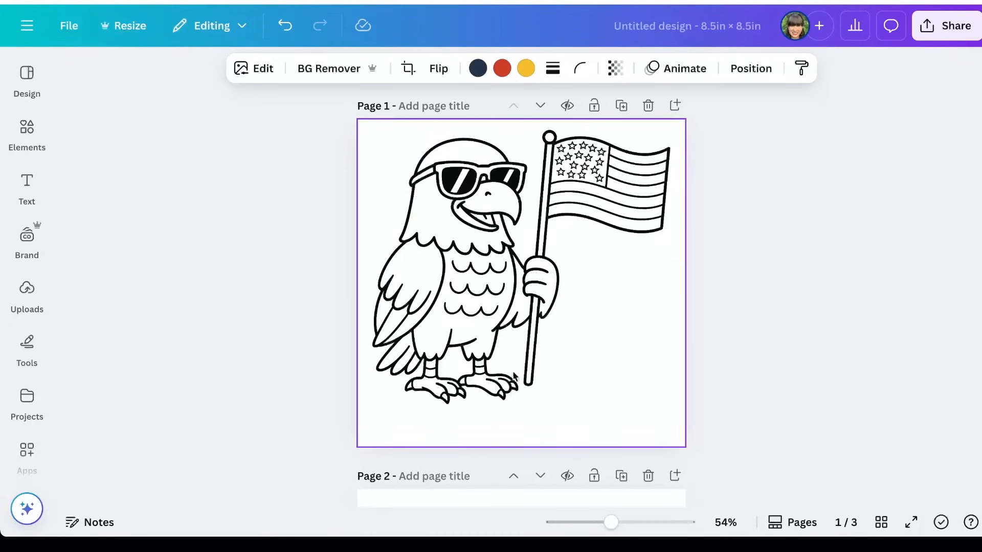
left_click(26, 131)
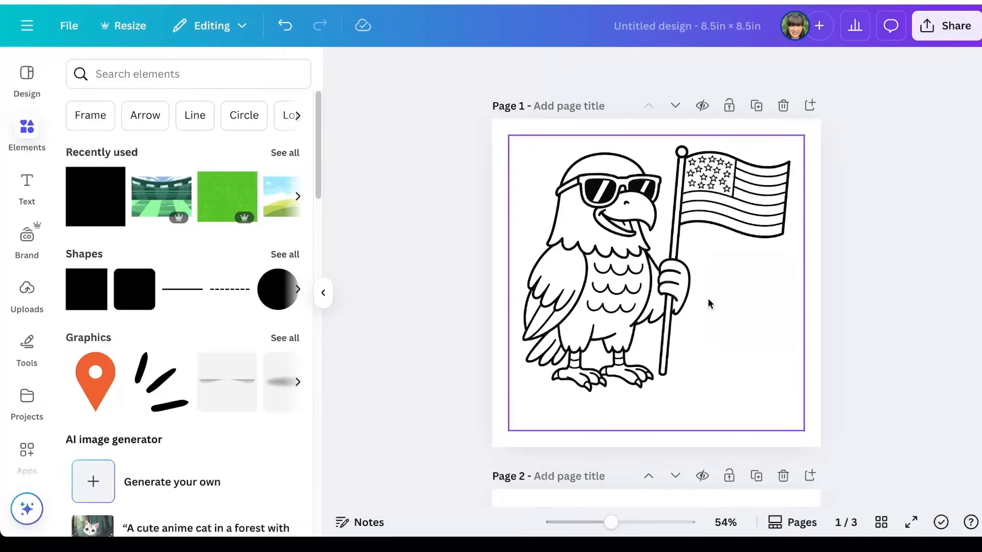
scroll("down", 3)
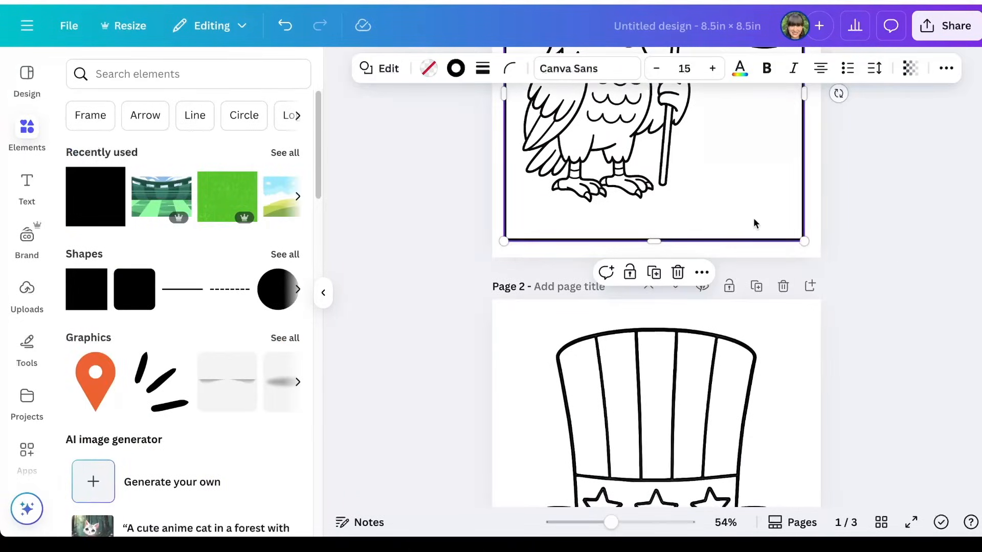
scroll("down", 3)
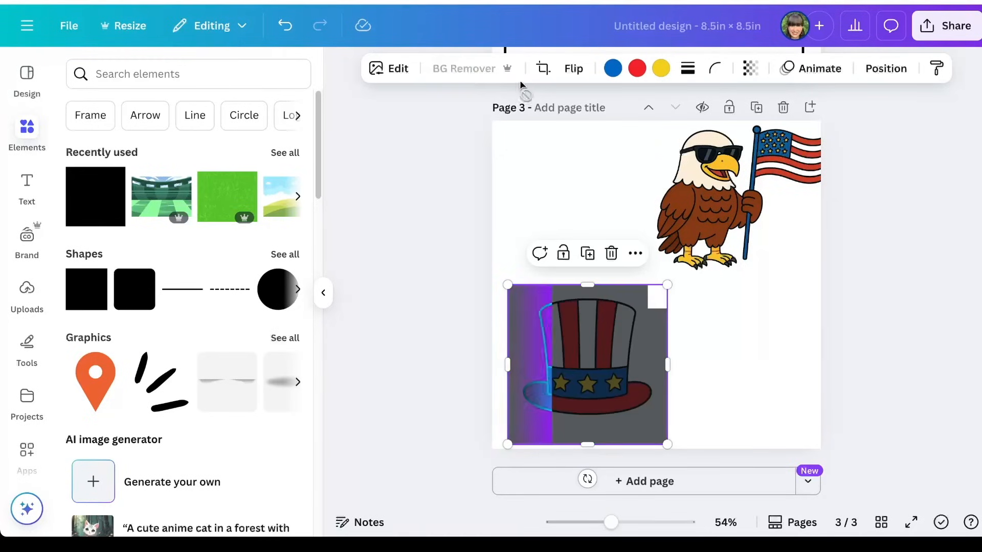
Step: Remove the eagle image background and restore the erased white flag stripes
left_click(463, 68)
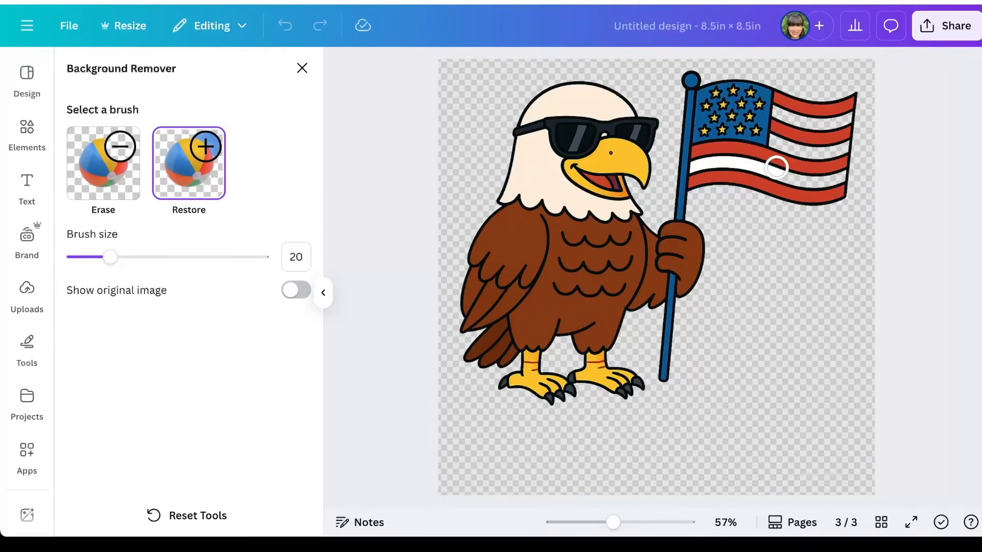
left_click_drag(775, 167, 835, 164)
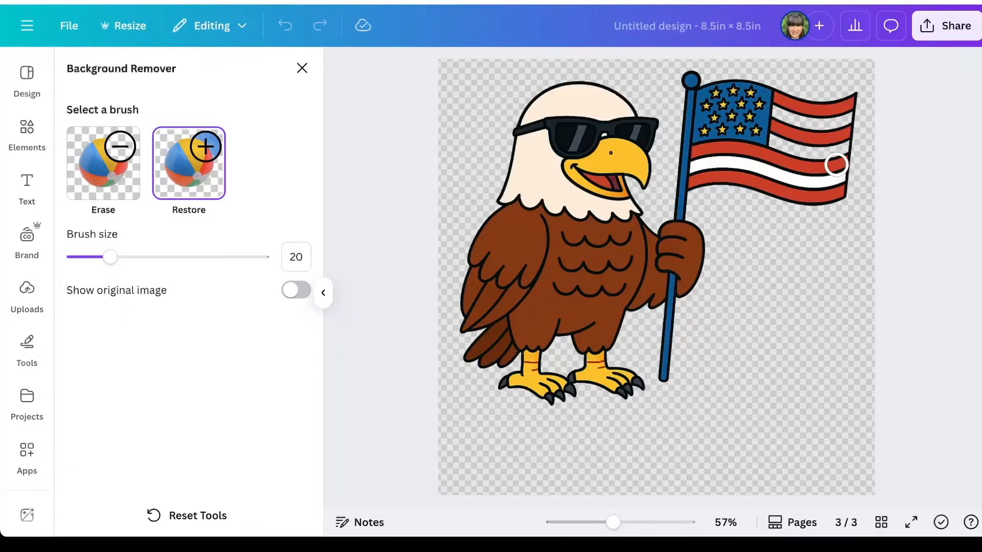
left_click_drag(835, 165, 795, 144)
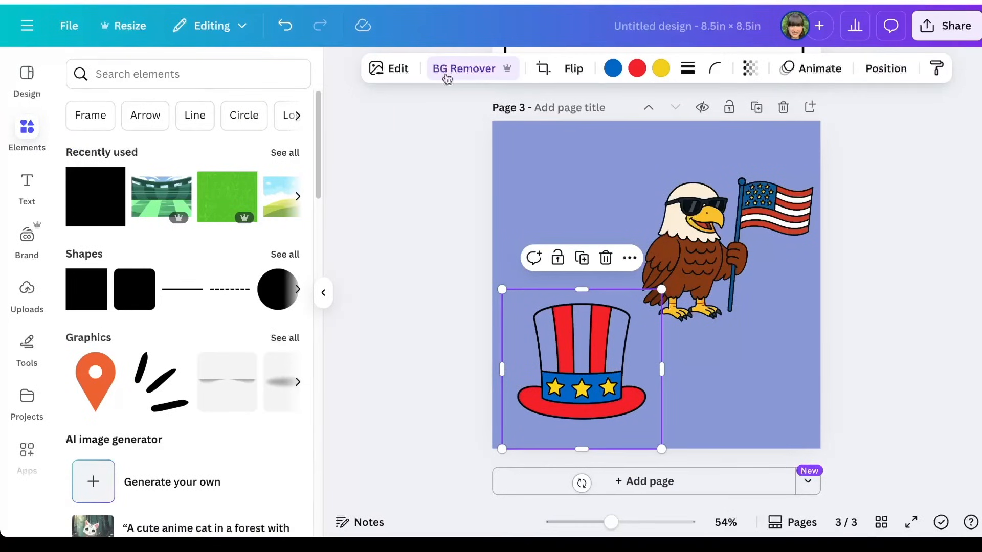
Step: Remove the hat image background and restore both erased white hat stripes
left_click(464, 68)
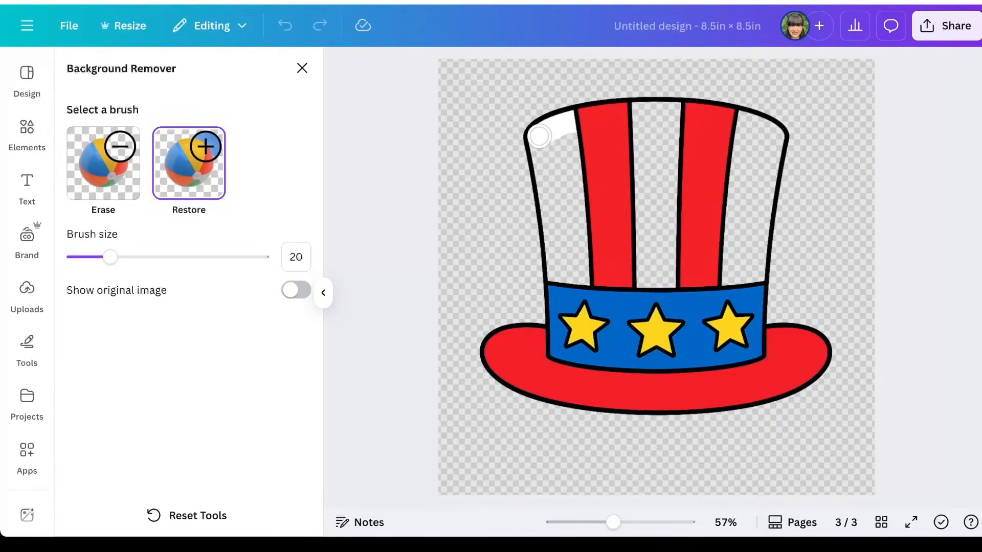
left_click_drag(538, 136, 554, 204)
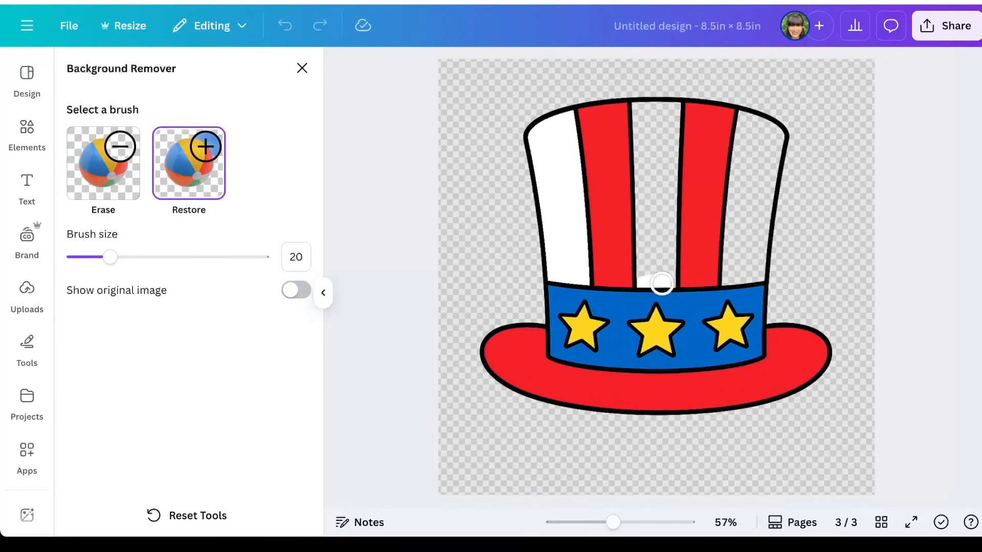
left_click_drag(661, 283, 645, 213)
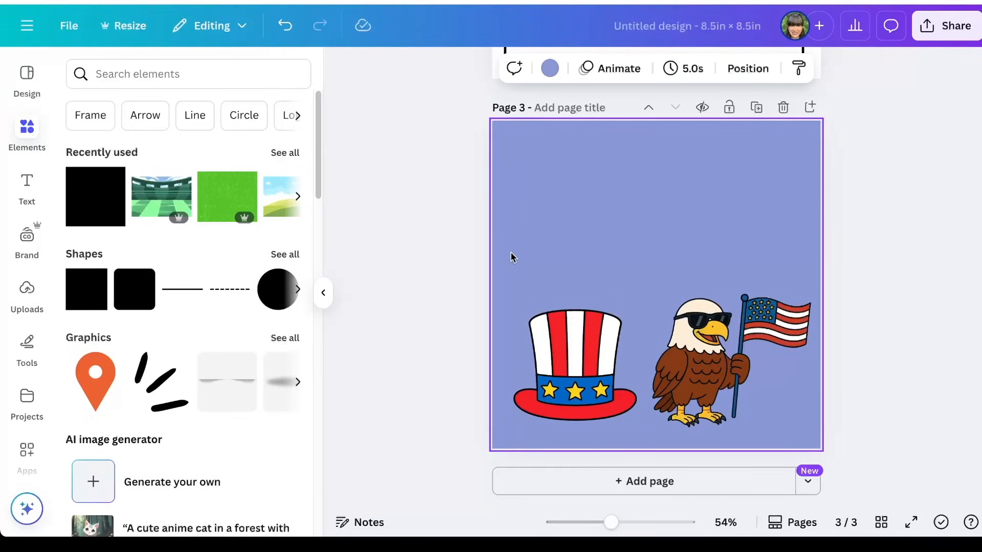
scroll("up", 3)
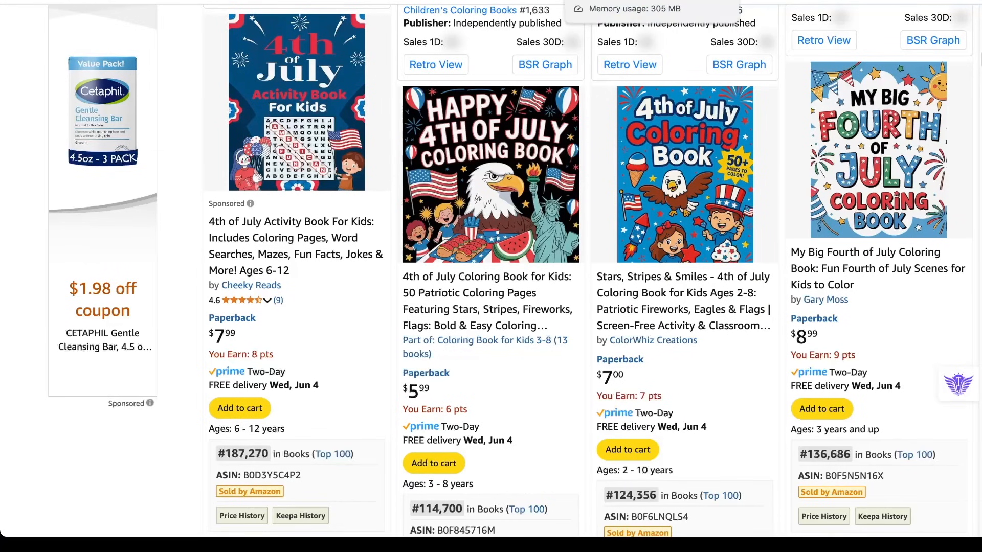
mouse_move(603, 198)
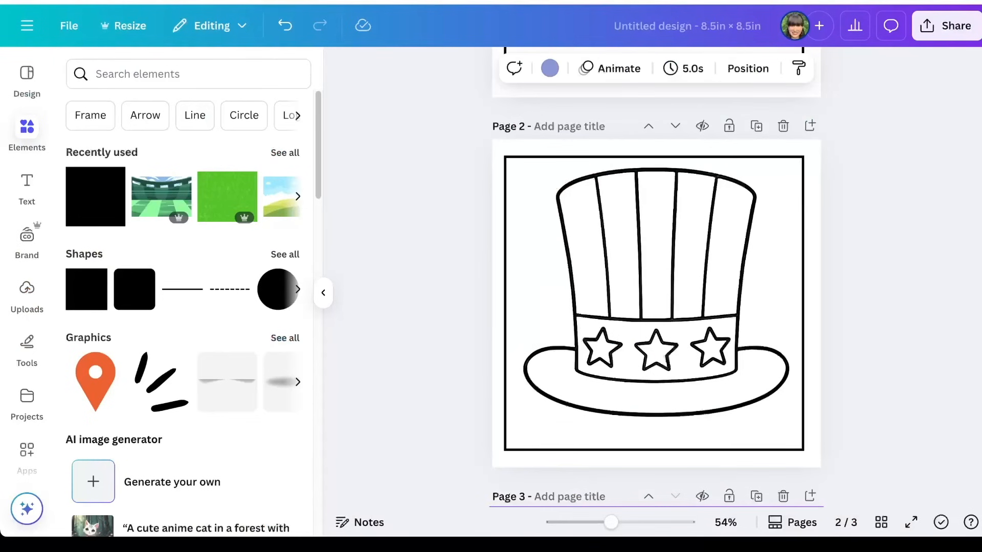
scroll("up", 3)
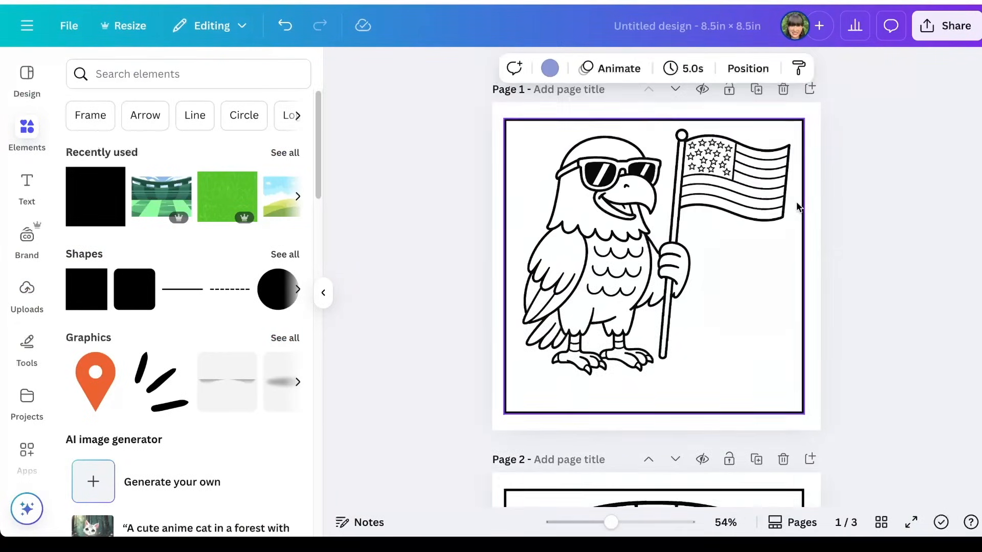